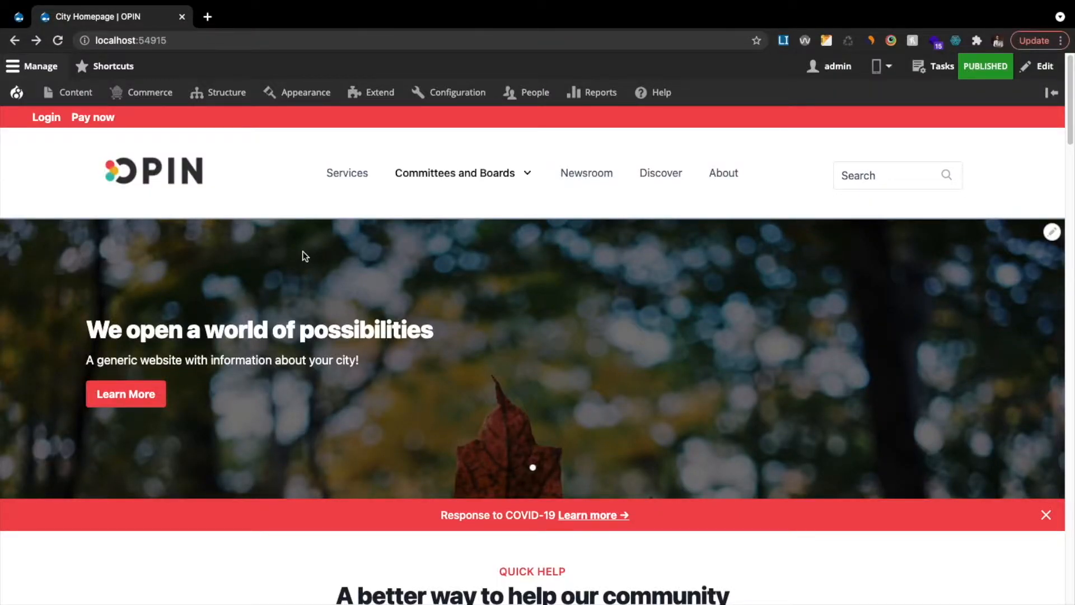
mouse_move(294, 270)
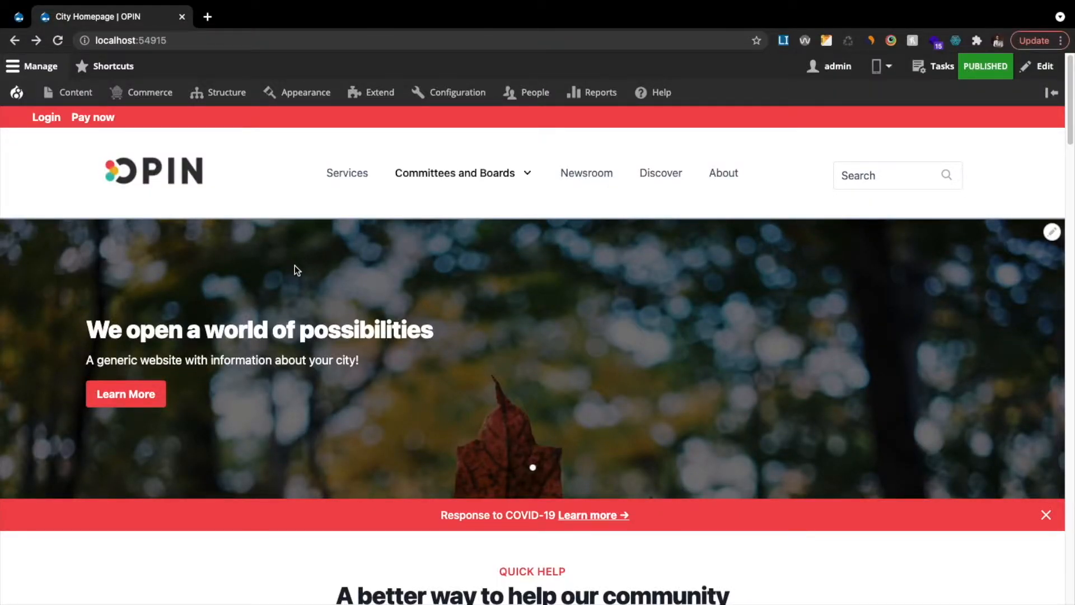
- Review the OPIN homepage's quick help, council and mayor sections, then go to Content
scroll(down, 3)
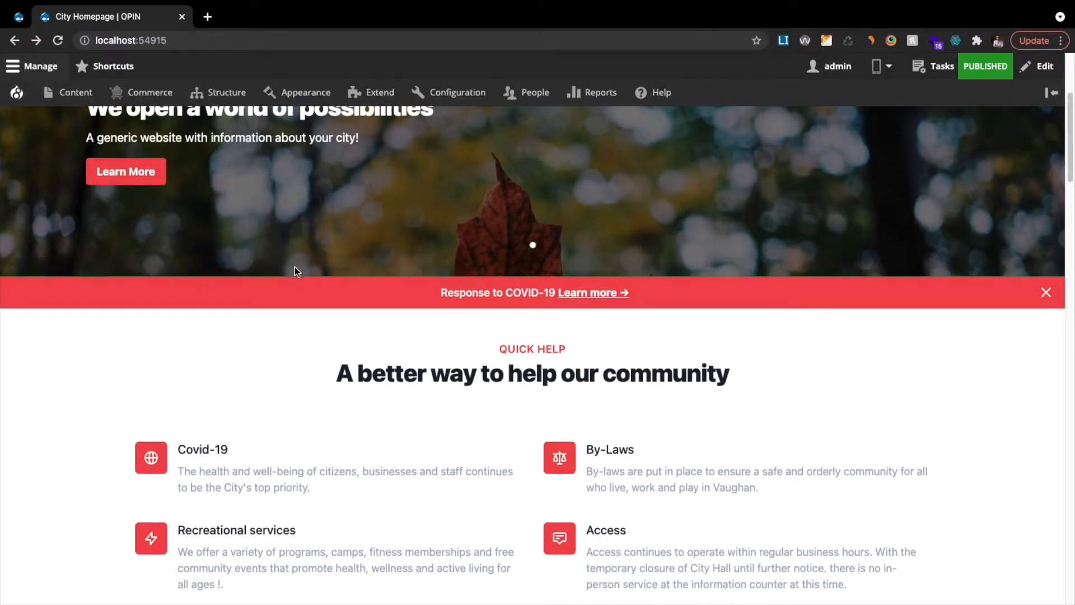
scroll(down, 3)
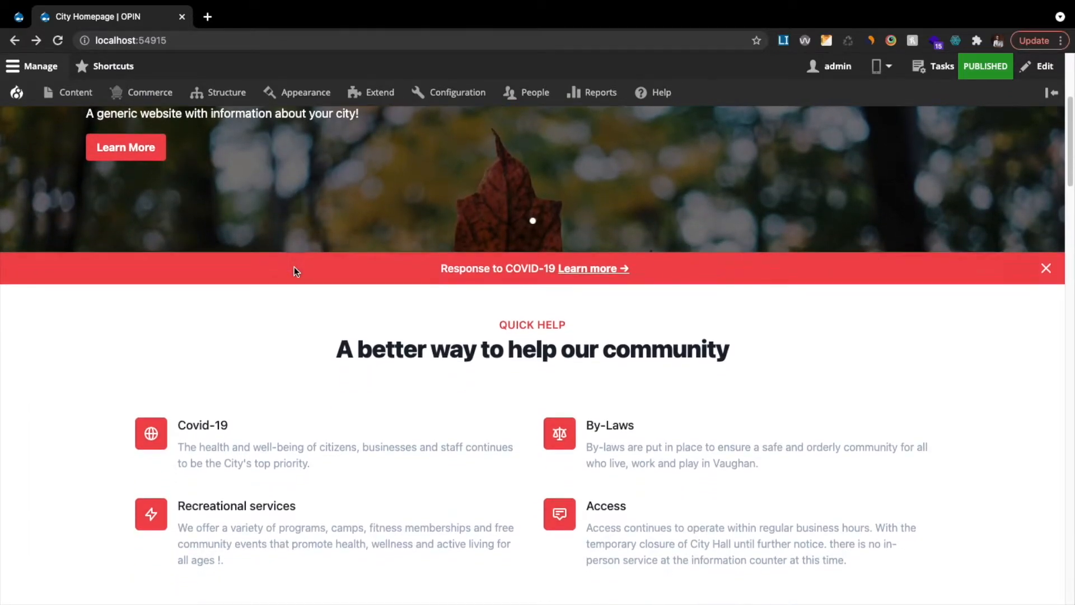
scroll(down, 3)
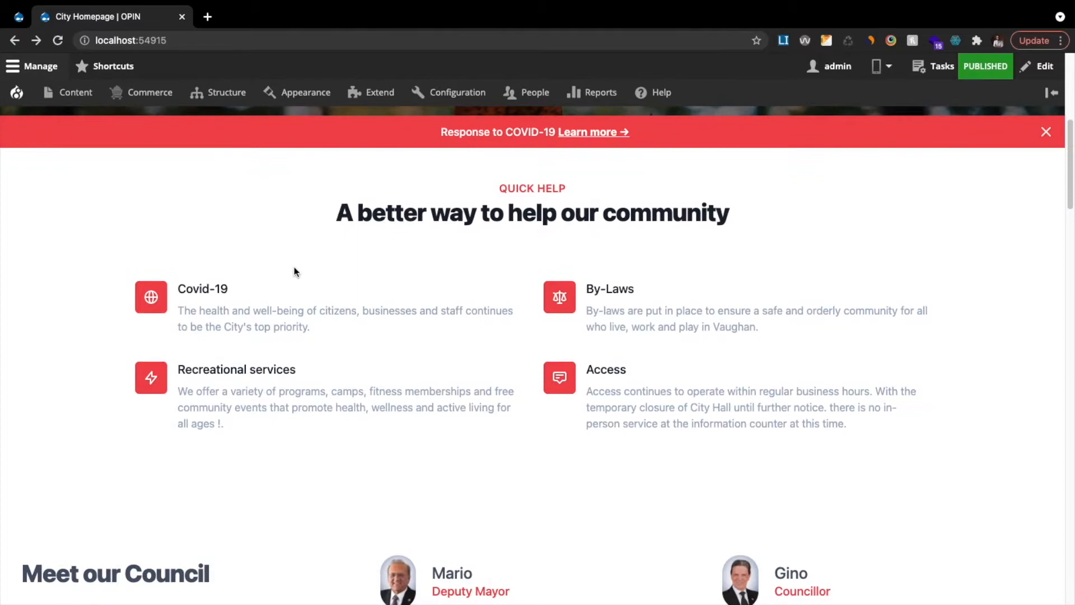
scroll(down, 3)
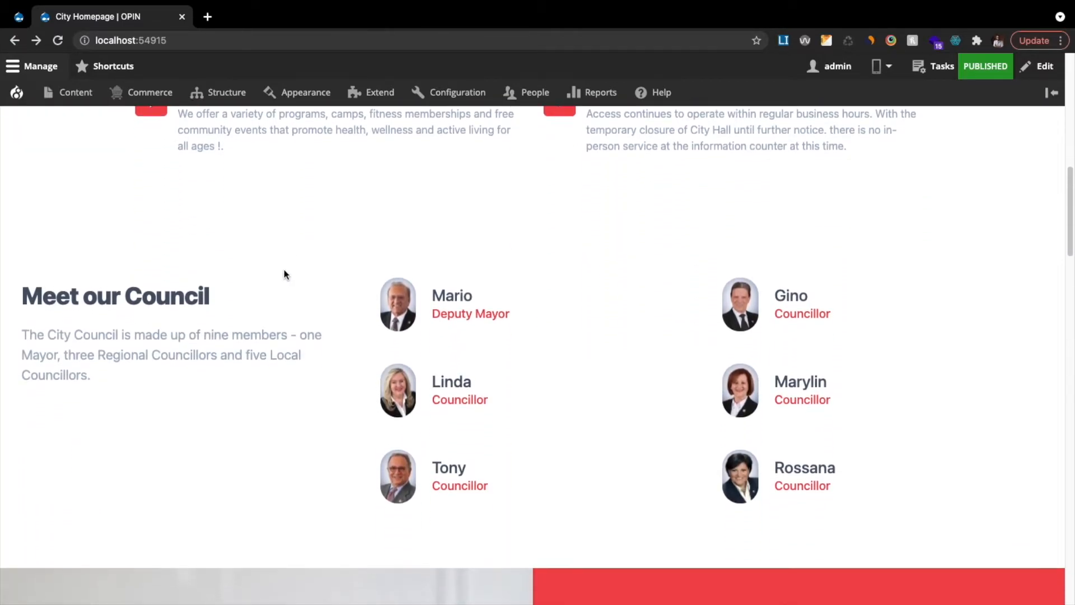
scroll(down, 3)
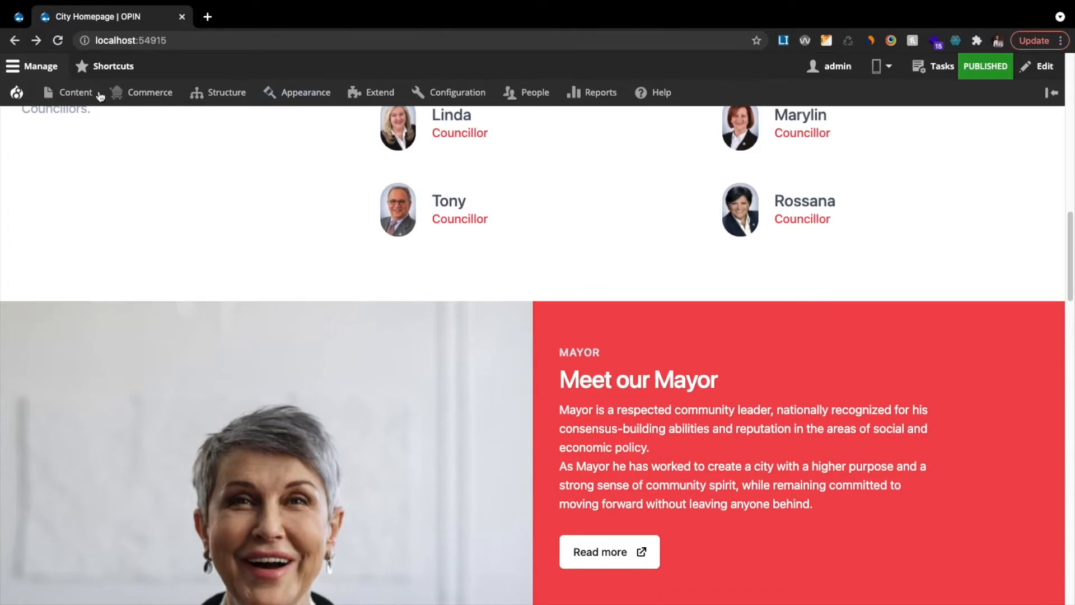
click(149, 92)
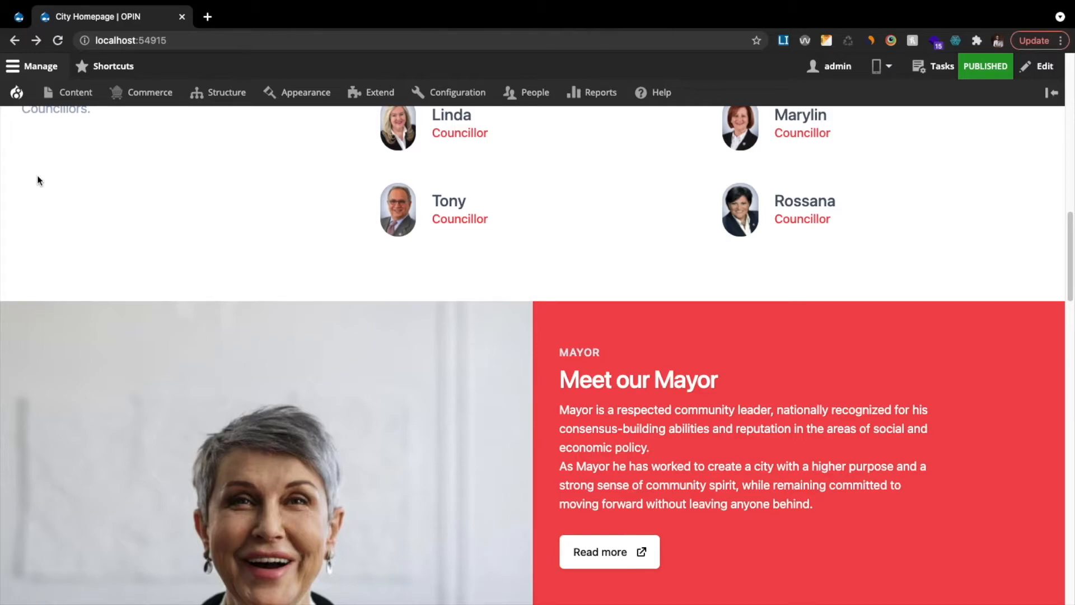
click(68, 92)
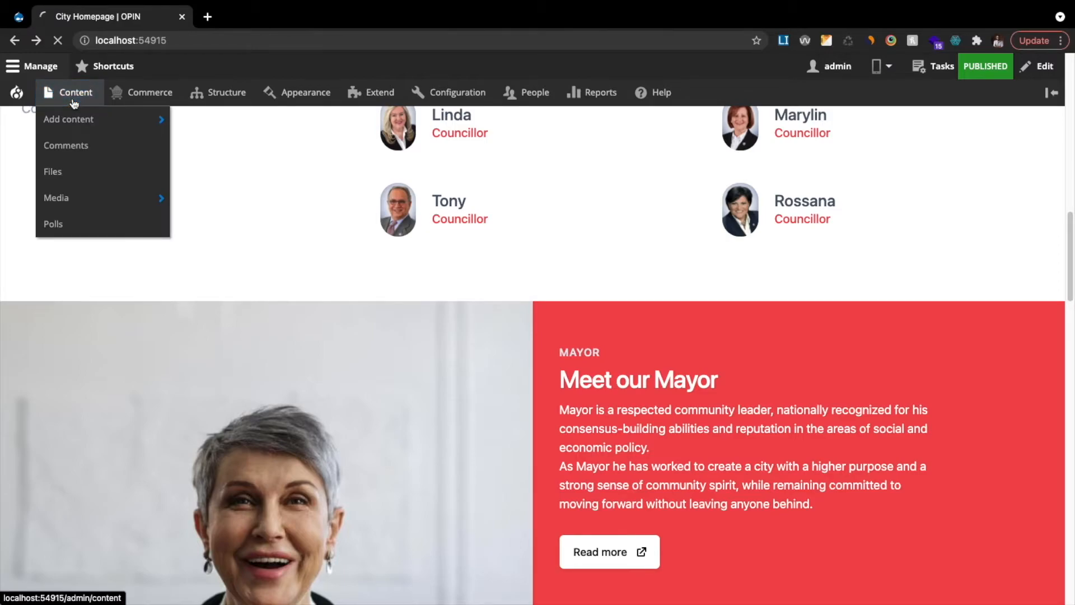
- Browse the listing of site pages and articles, then choose Add content
click(76, 92)
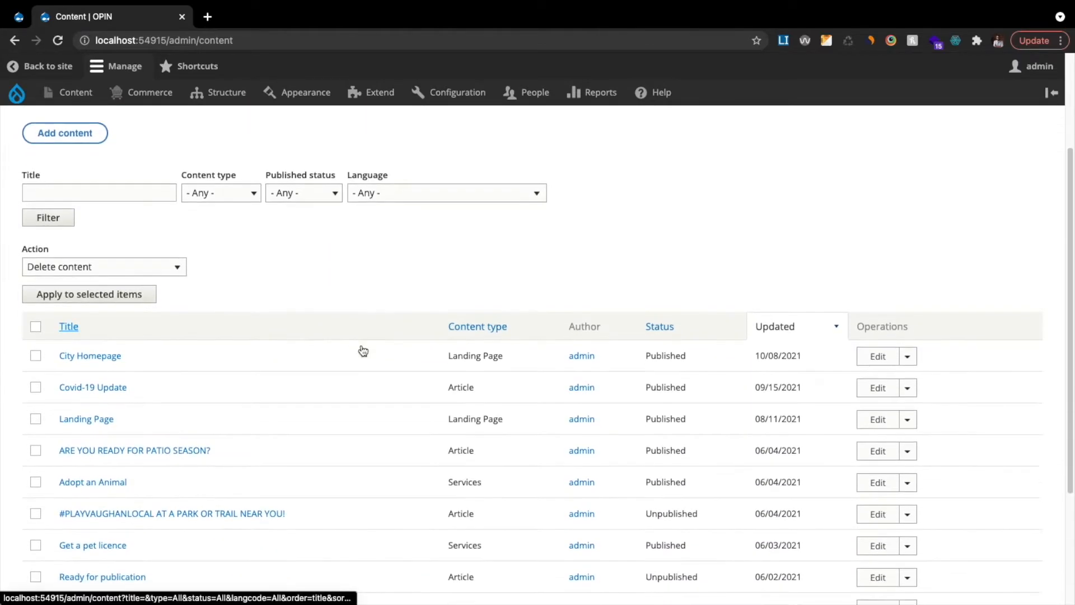
scroll(down, 3)
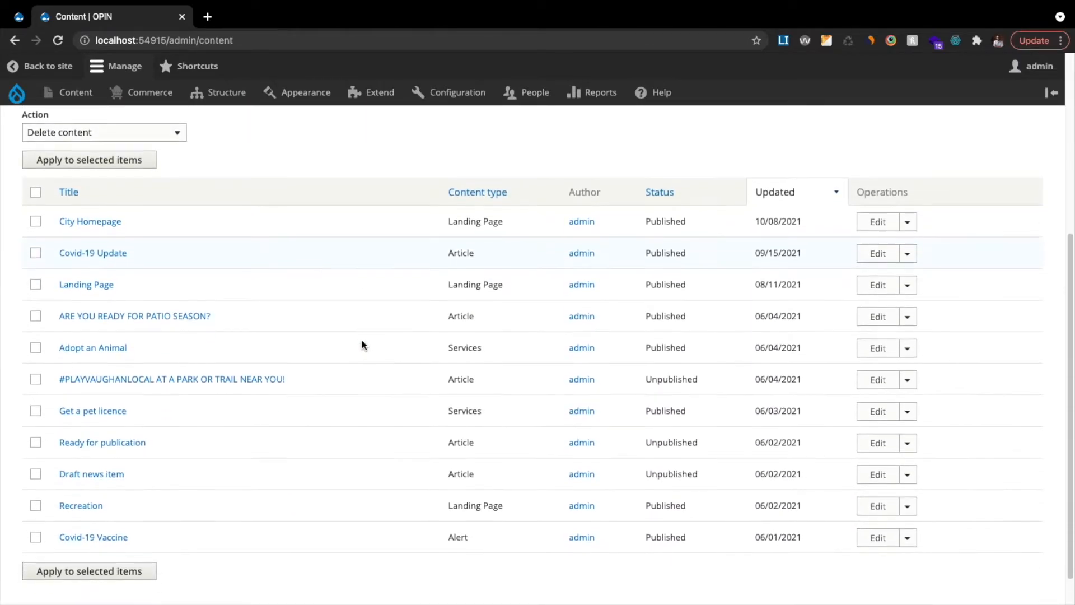
scroll(down, 3)
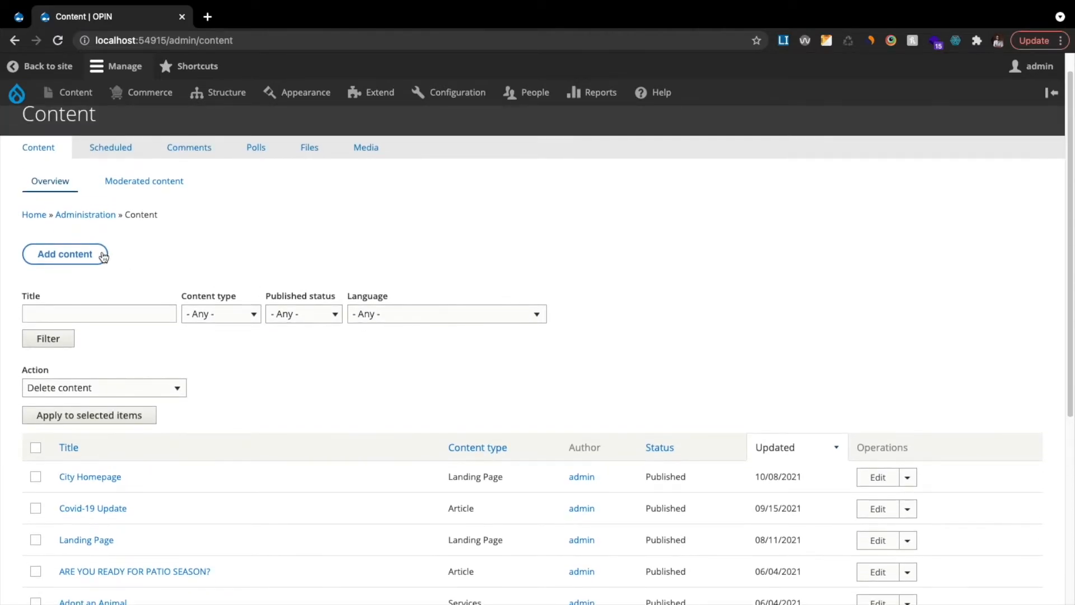
click(64, 254)
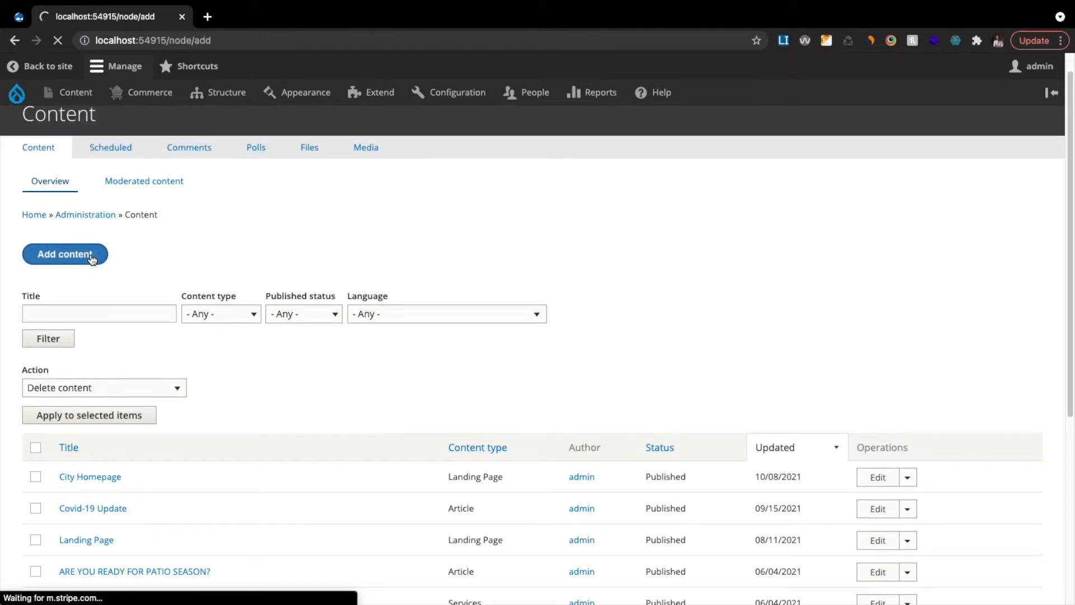
- Browse the available content types and choose Article for a blank Create Article form
click(64, 254)
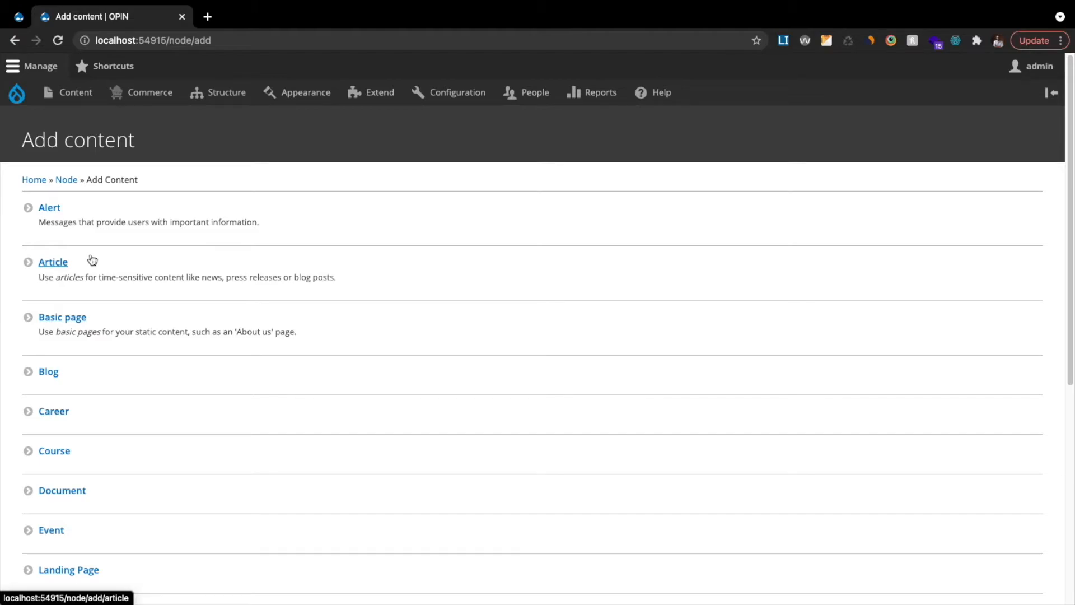
scroll(down, 3)
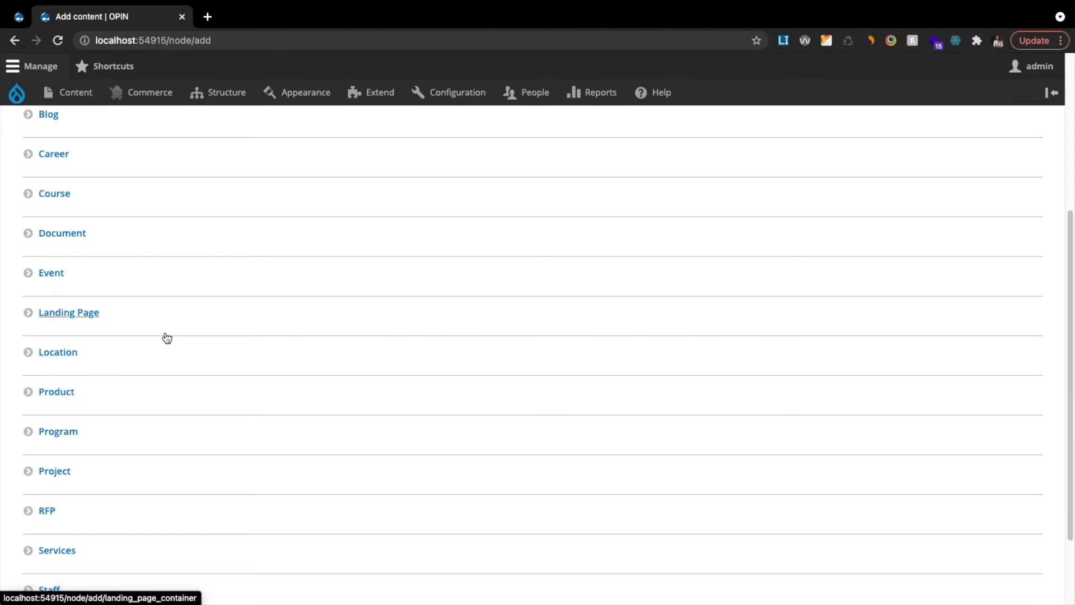
scroll(down, 3)
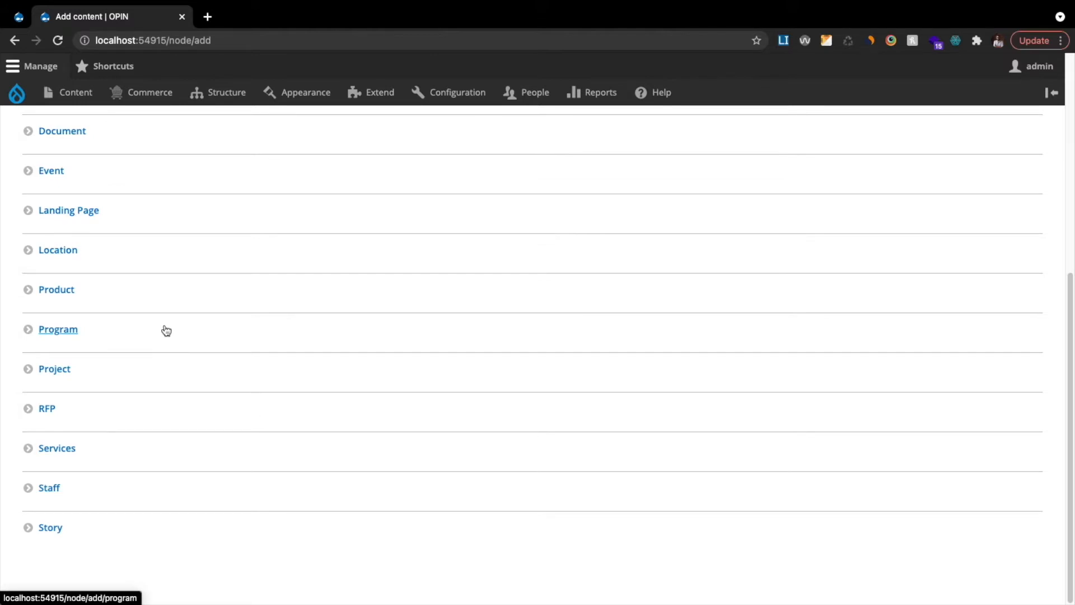
mouse_move(167, 324)
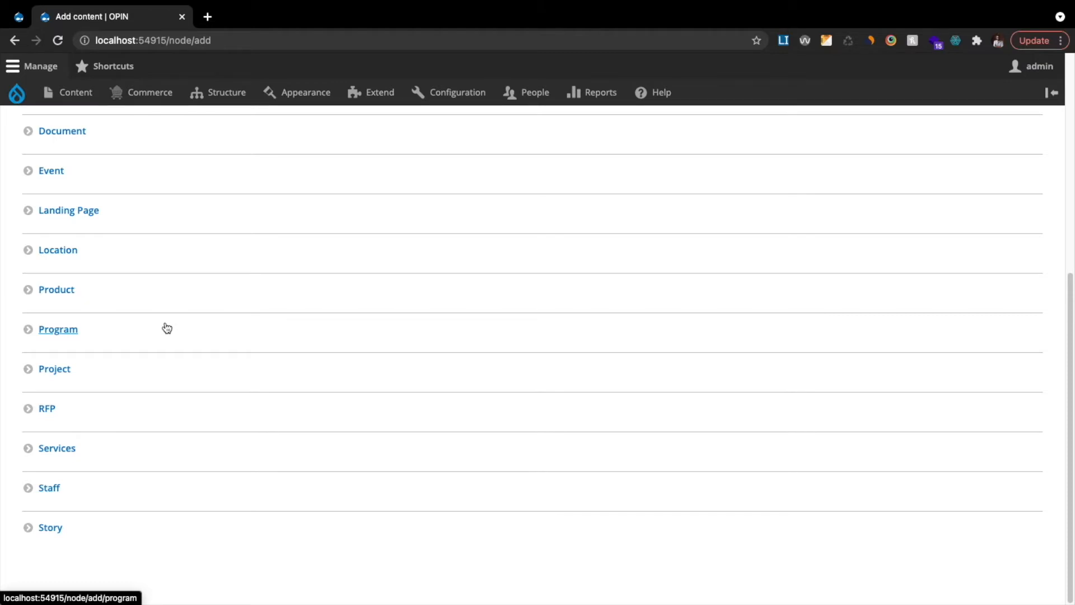
mouse_move(169, 324)
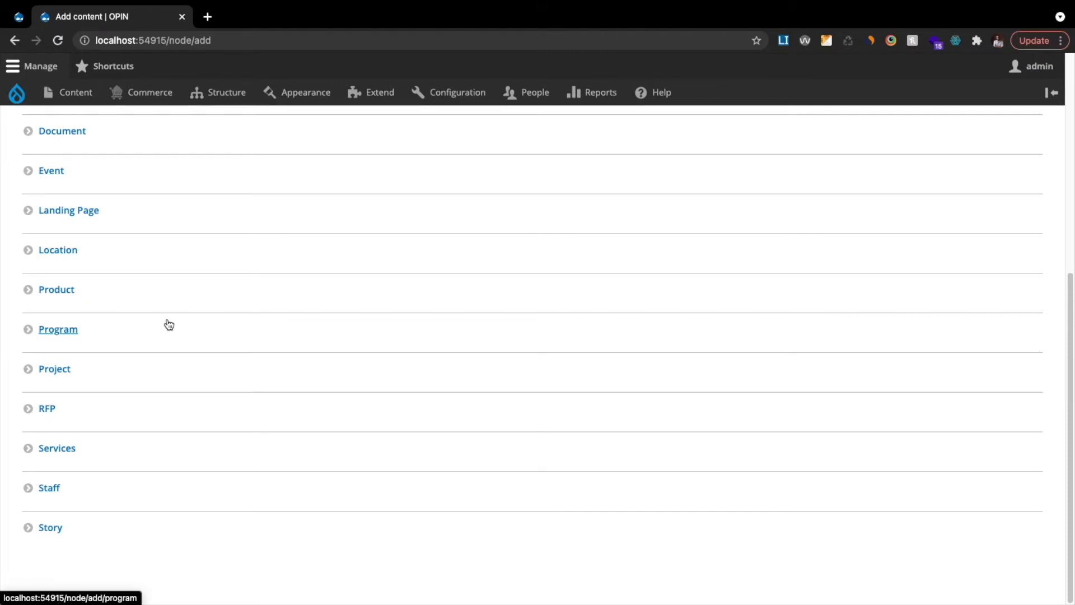
scroll(up, 3)
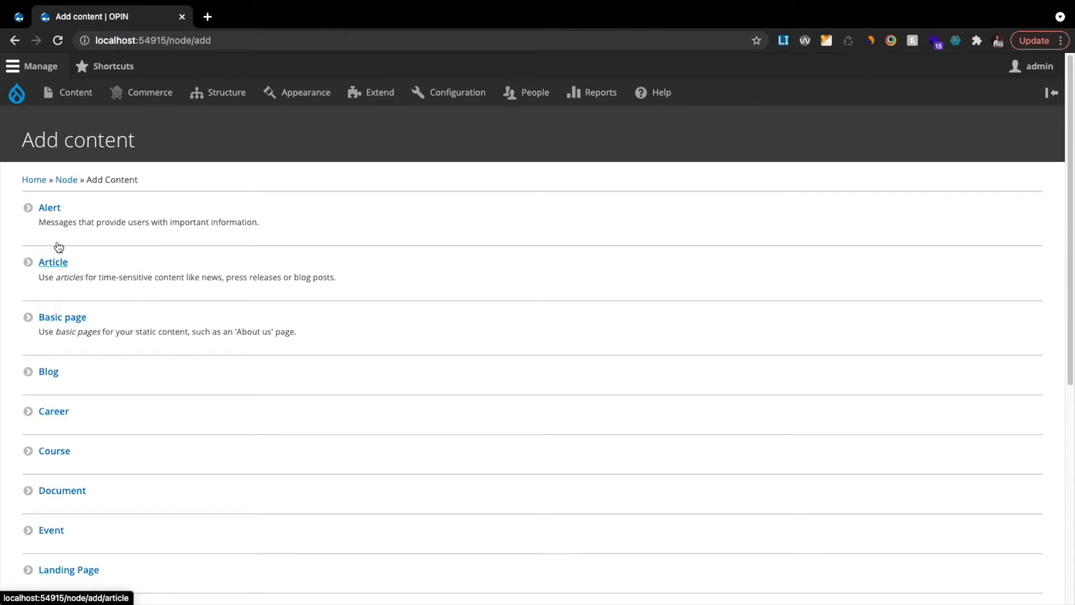
click(52, 261)
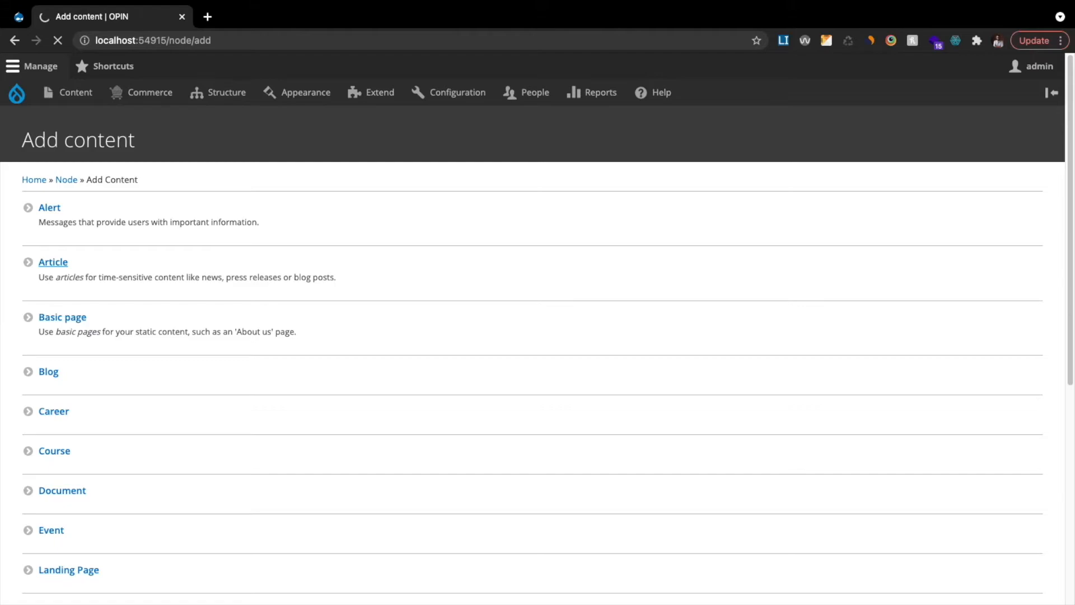
click(53, 262)
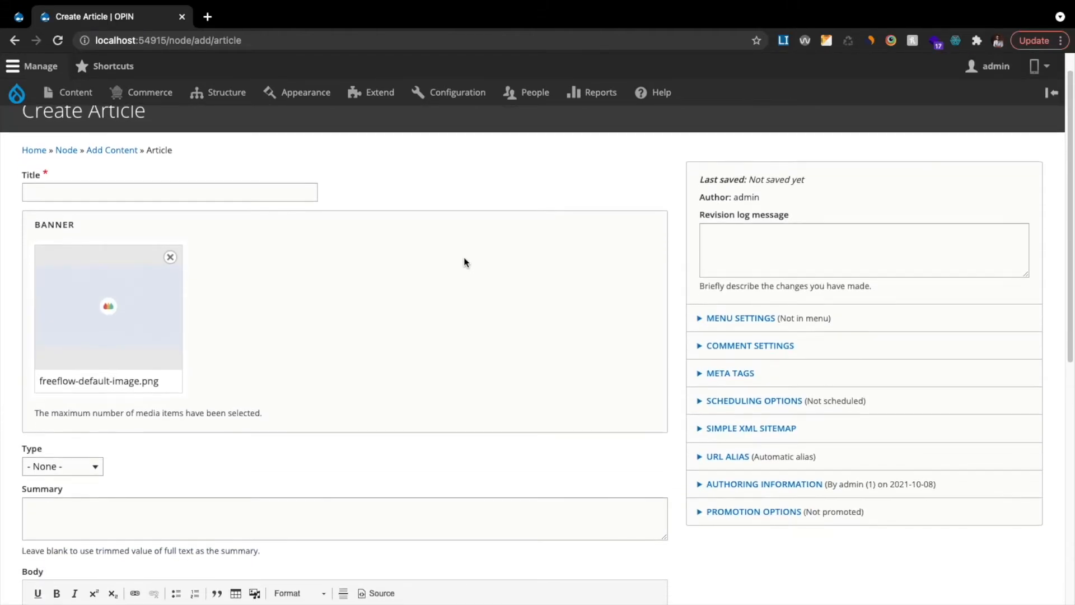
- Title the article 'Documents', remove the default banner image, and start Add media
scroll(down, 3)
text(Documents)
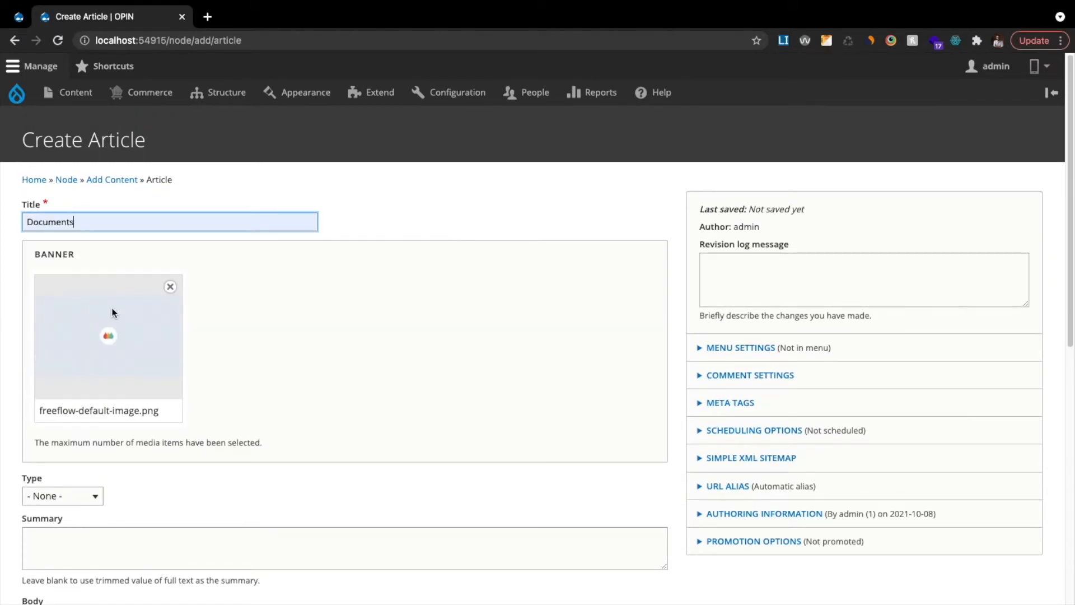
click(170, 287)
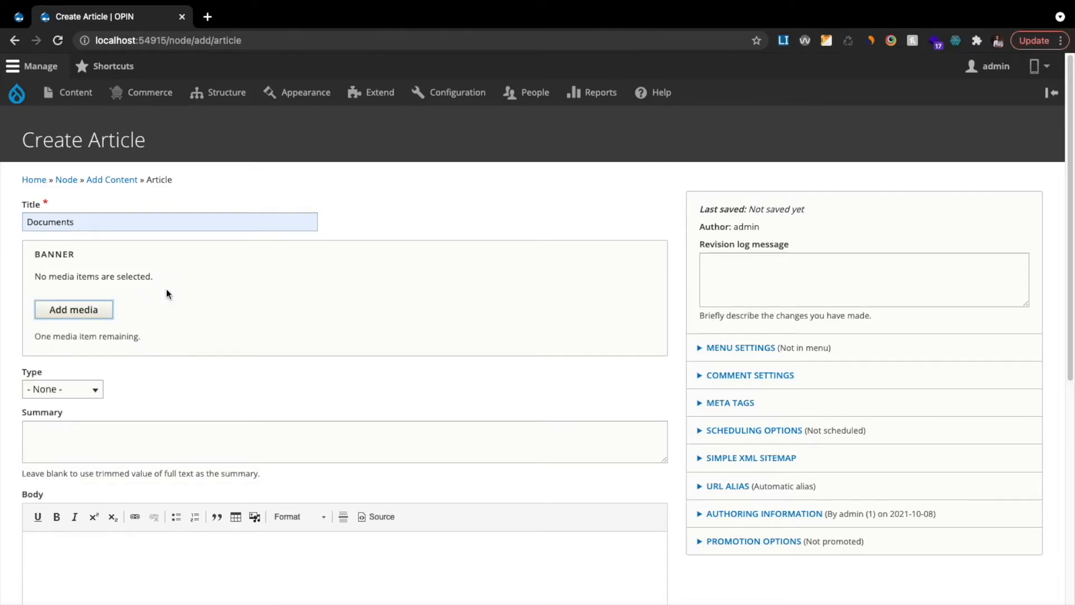
click(72, 310)
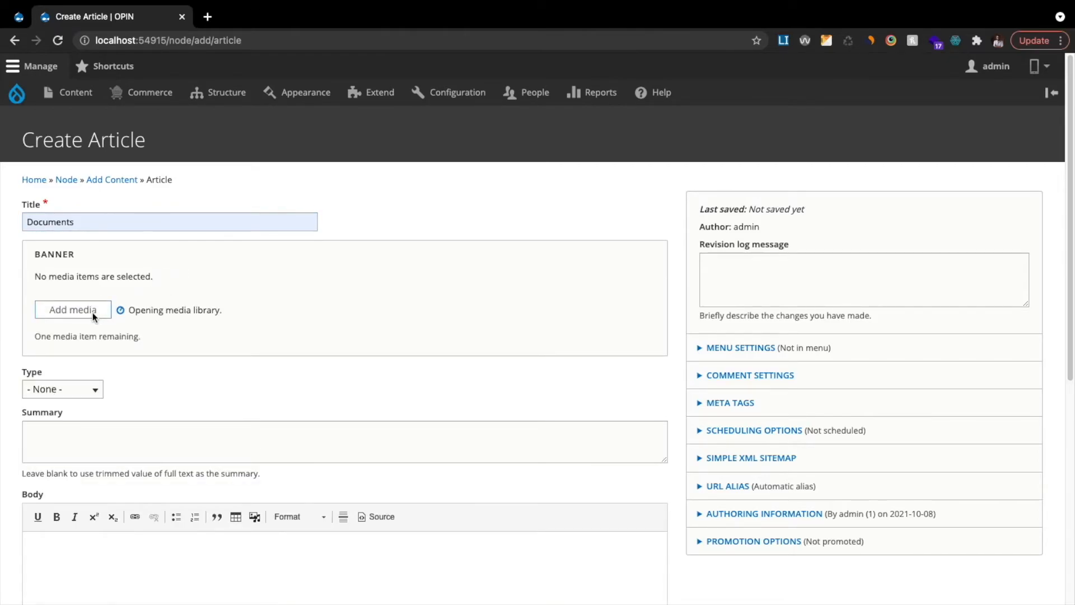
- Insert the maple-leaf image-membership-banner photo as the article's banner
click(73, 309)
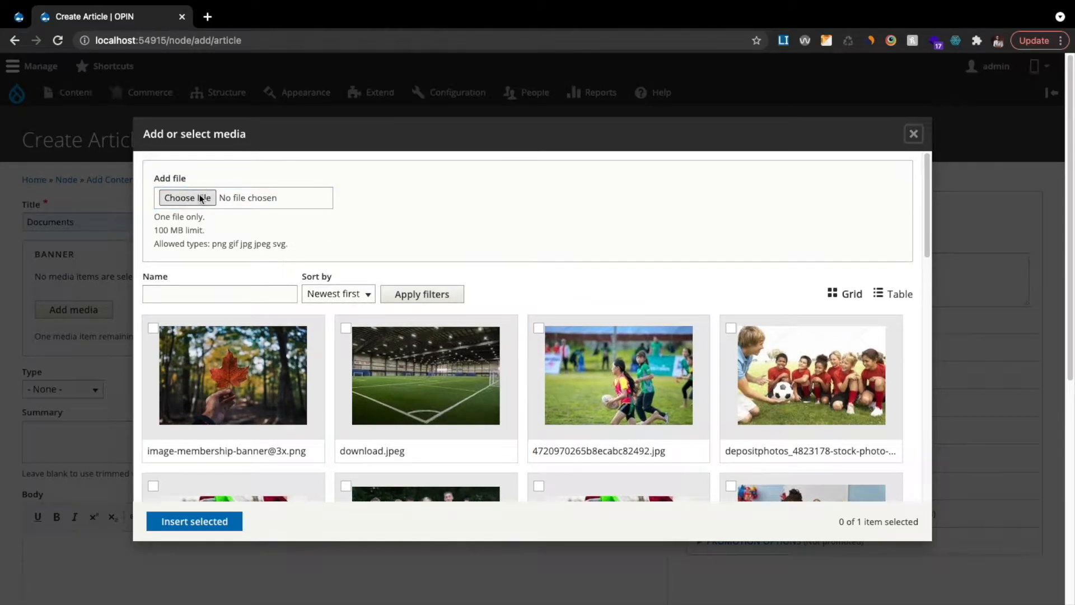
click(186, 198)
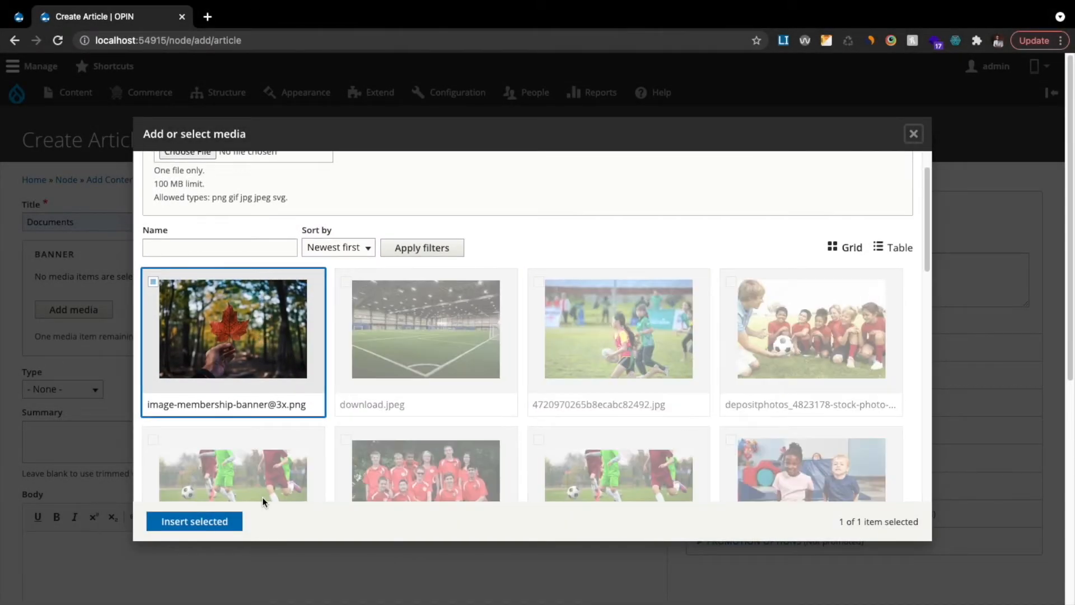
click(194, 522)
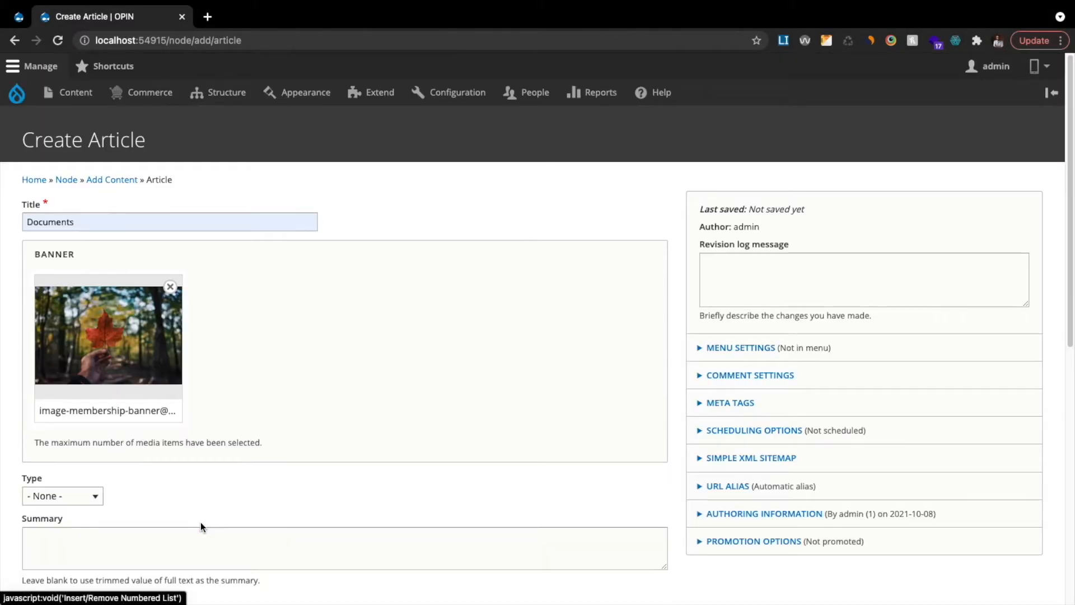
- Pick News article from the article Type dropdown
click(62, 495)
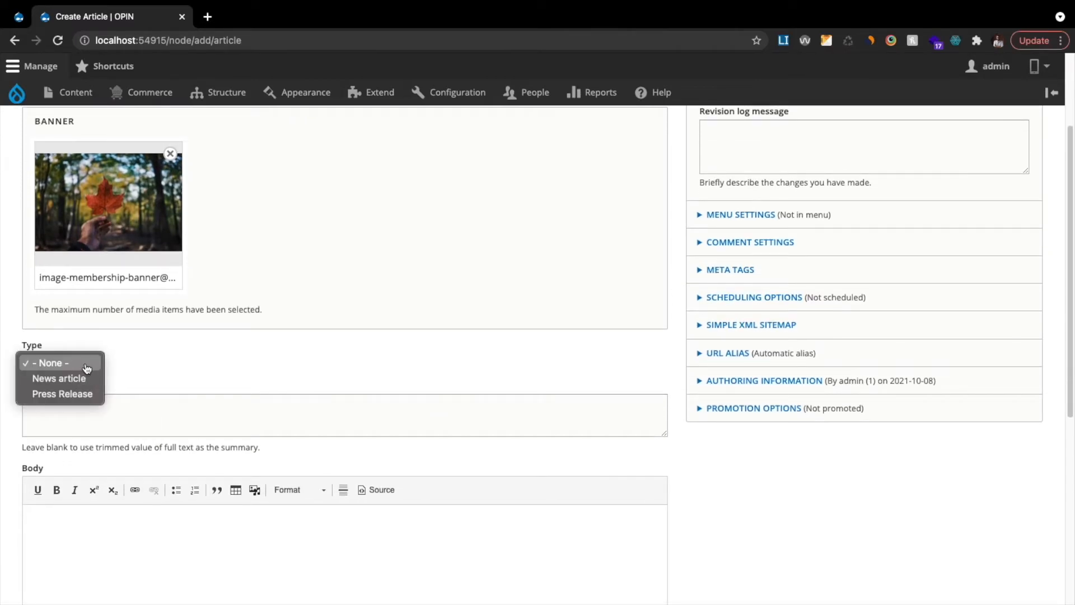
mouse_move(81, 394)
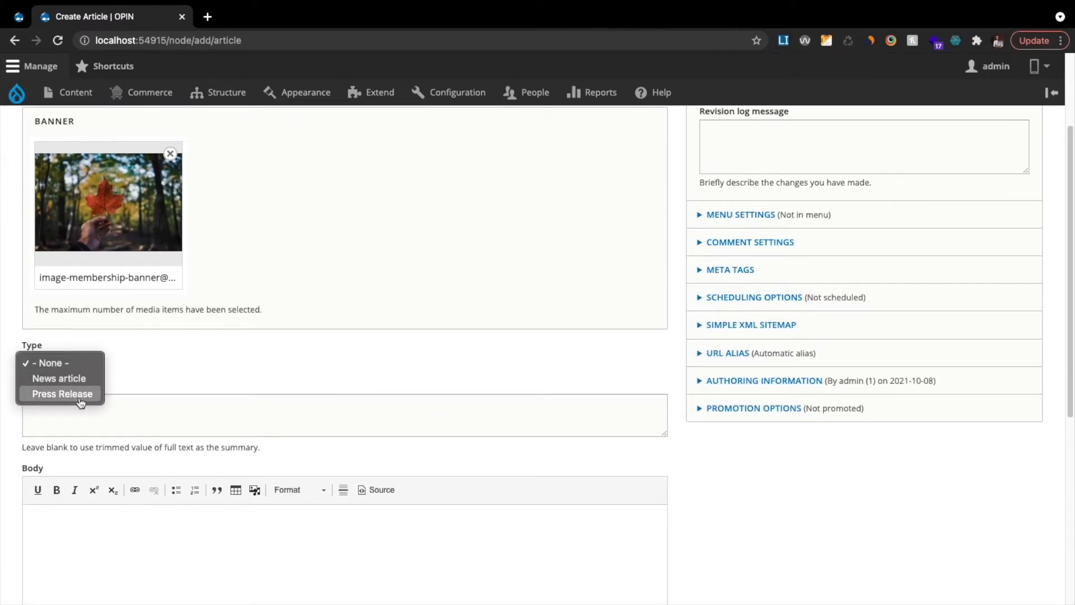
mouse_move(58, 378)
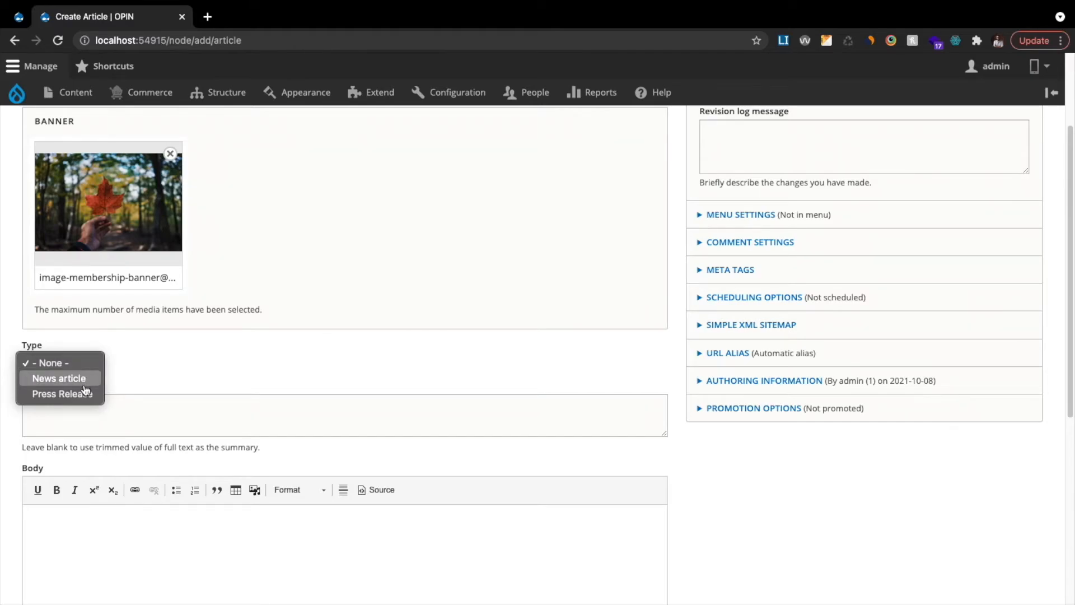
click(45, 362)
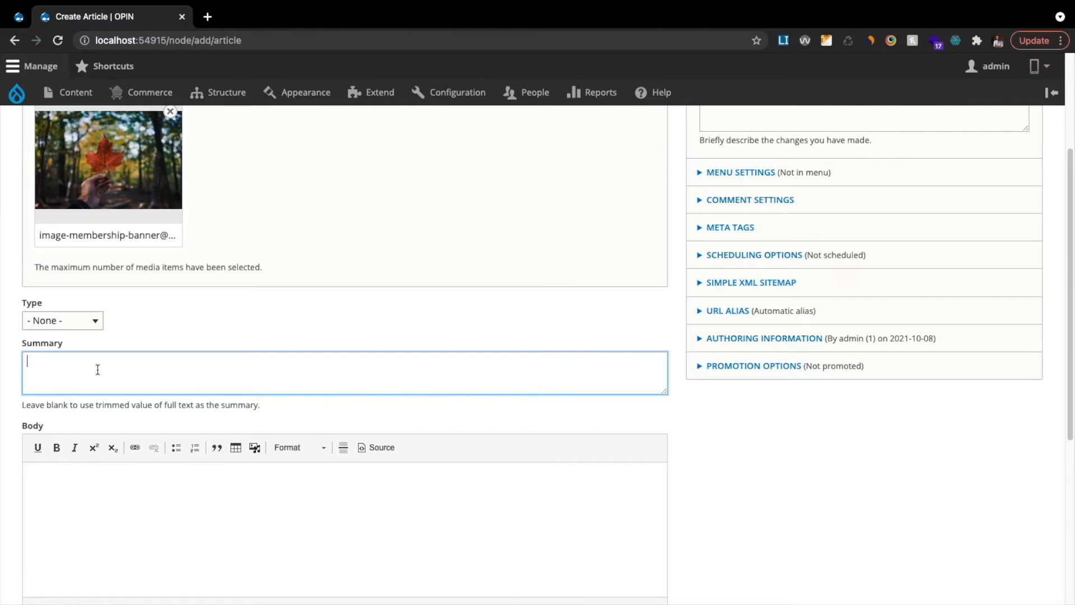
- Scroll down through the Body editor holding the lorem ipsum paragraphs
scroll(down, 3)
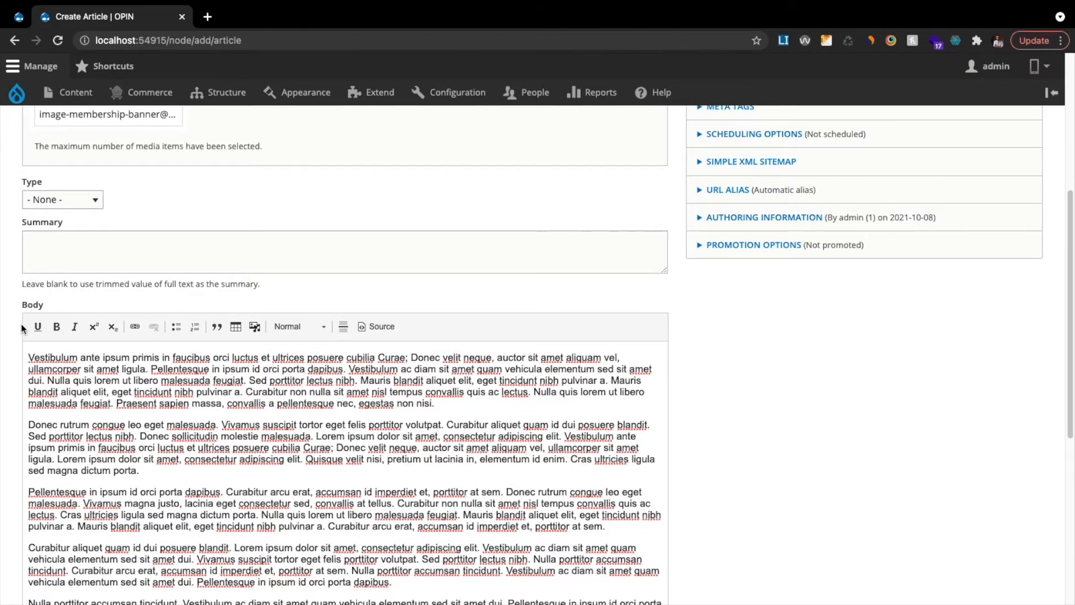
scroll(down, 3)
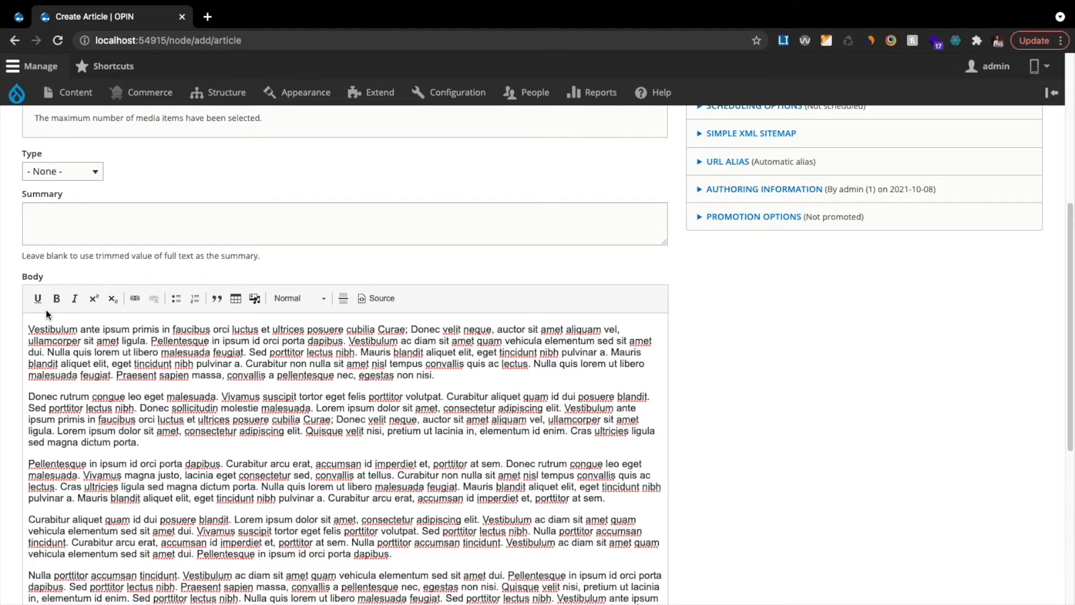
mouse_move(464, 383)
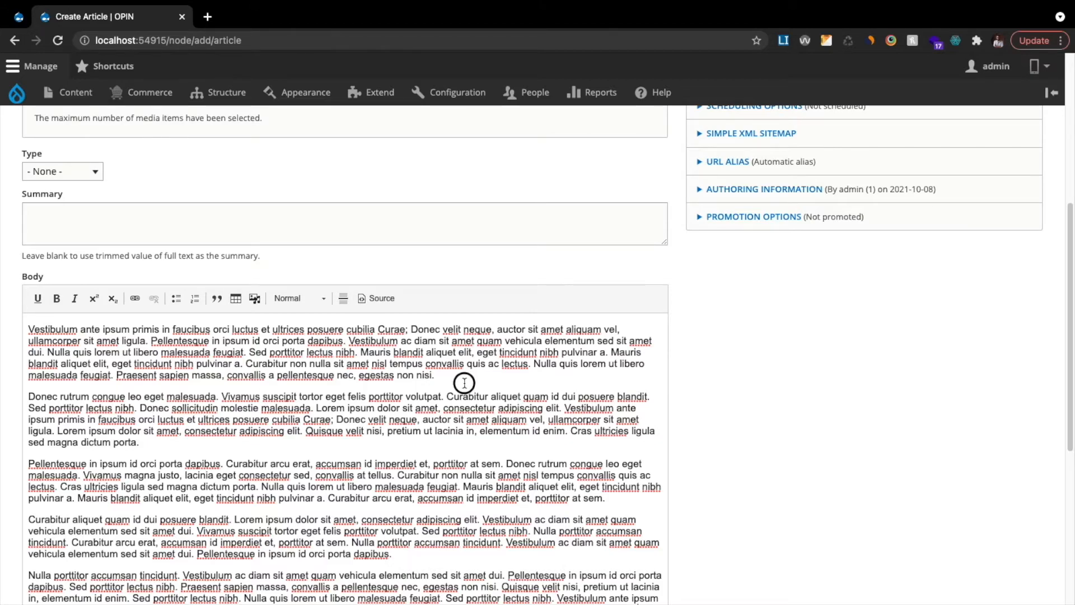
scroll(down, 3)
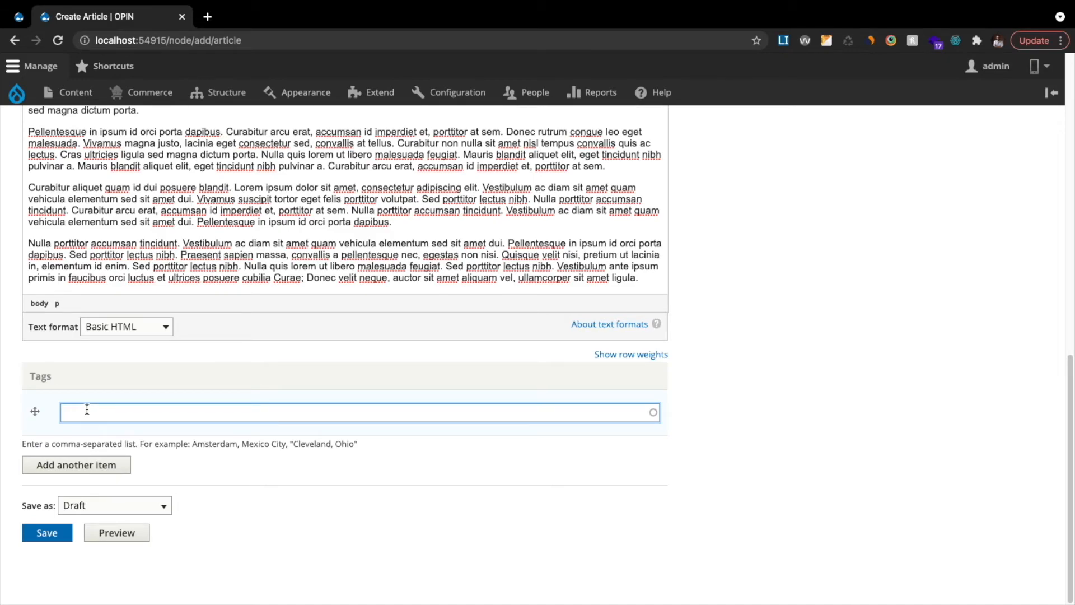
click(114, 506)
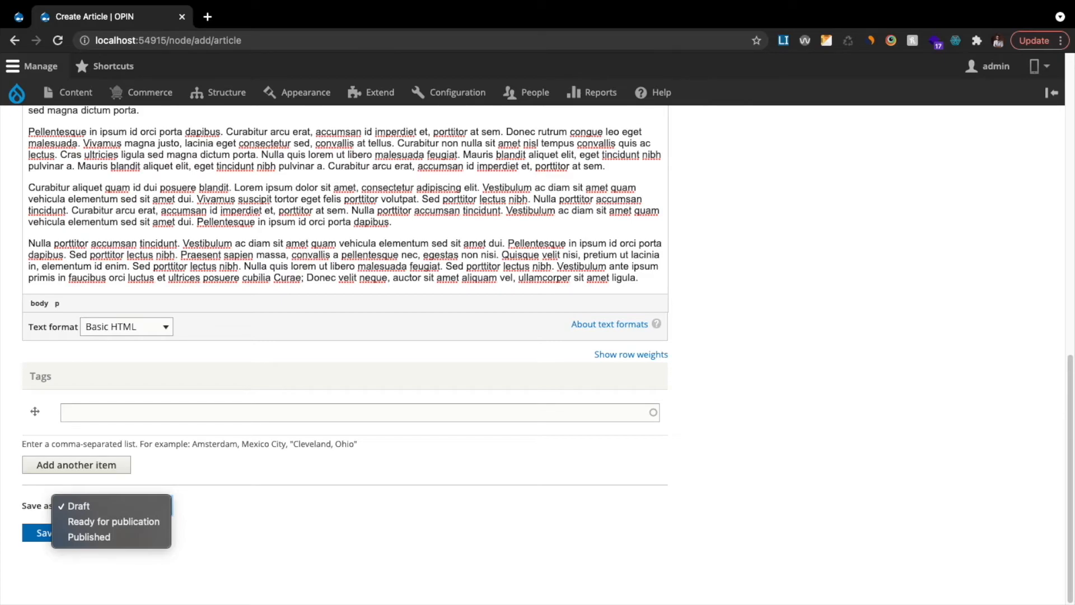
mouse_move(149, 602)
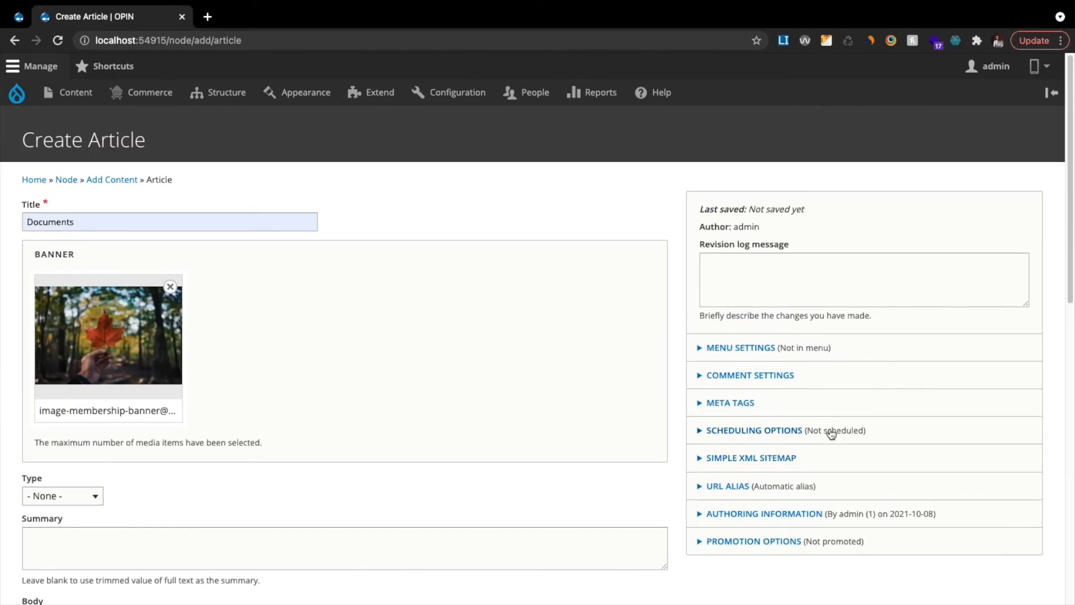
mouse_move(791, 420)
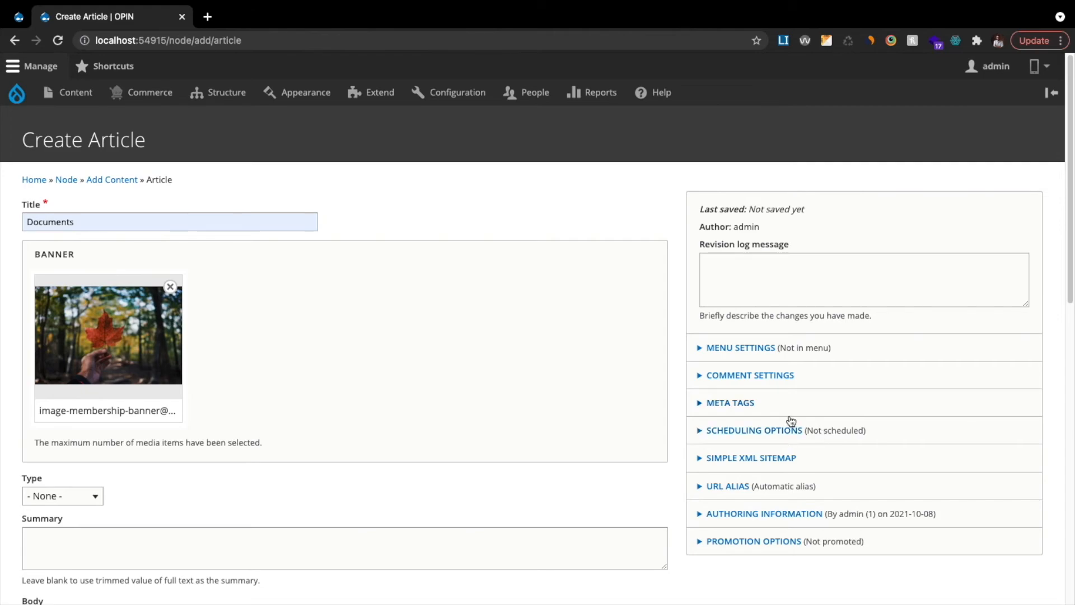
mouse_move(789, 420)
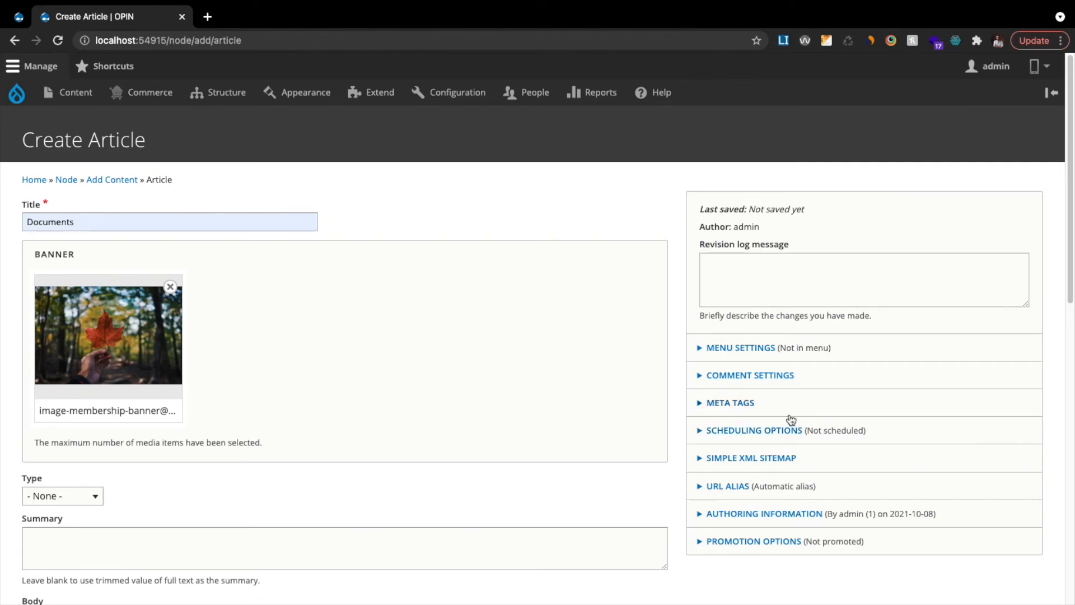
- Expand Menu Settings and toggle Provide a menu link on then off, leaving no link
click(740, 348)
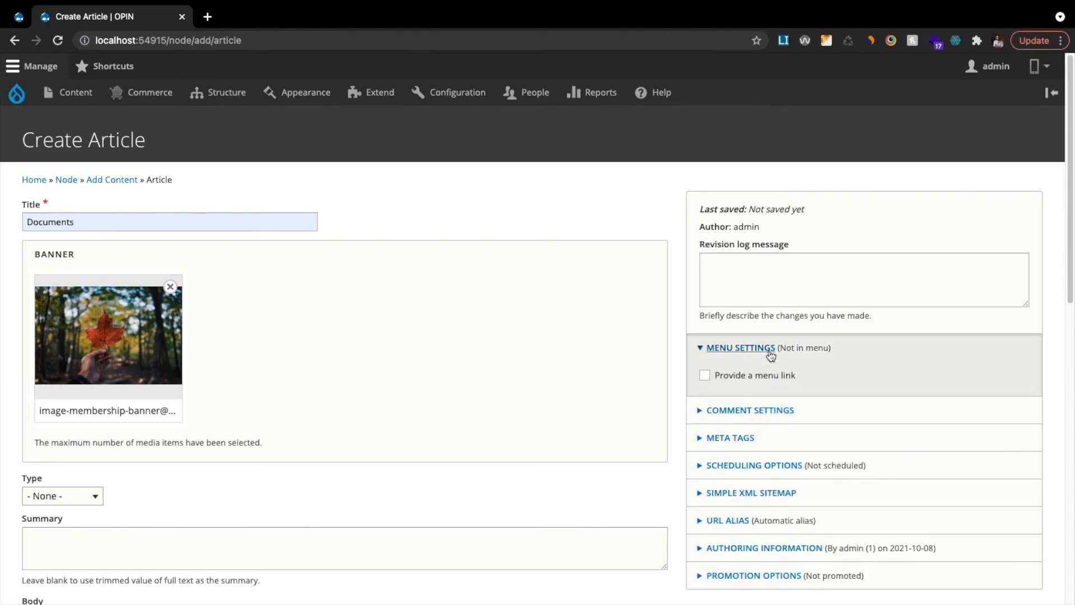
mouse_move(757, 356)
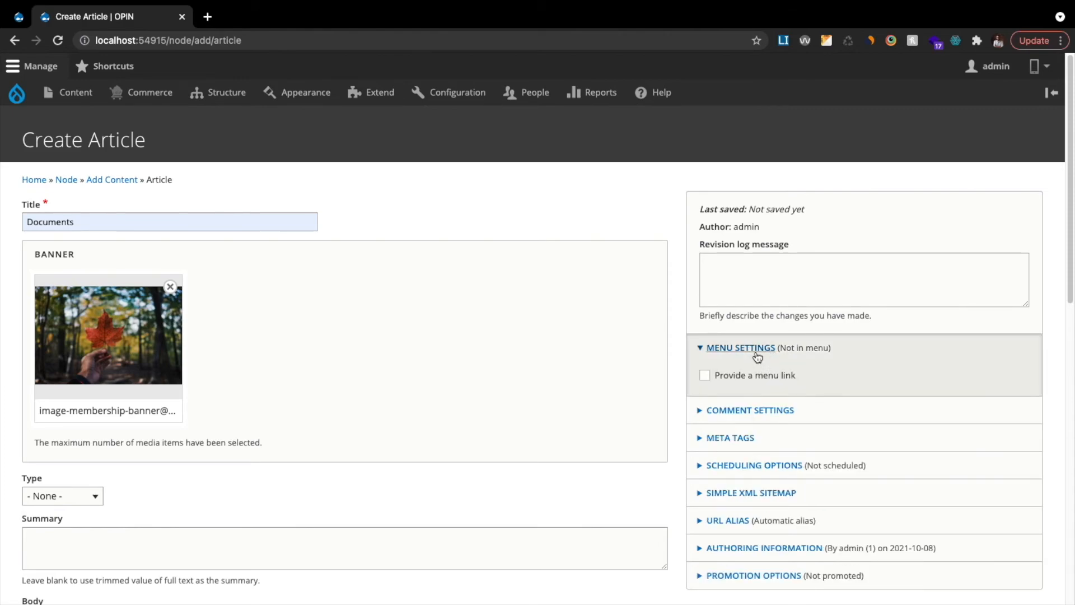
click(705, 375)
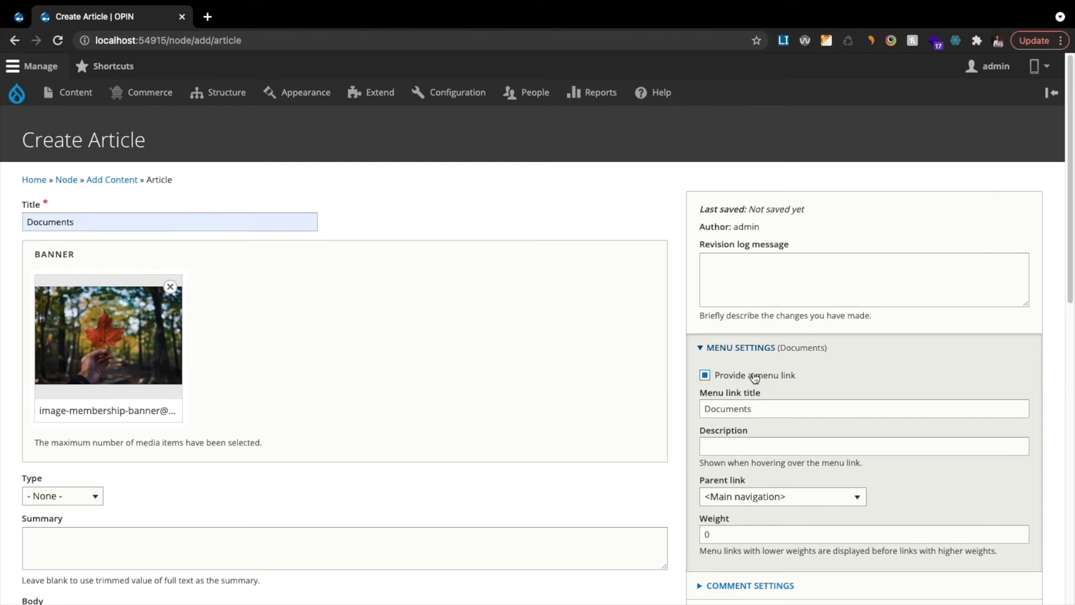
click(782, 496)
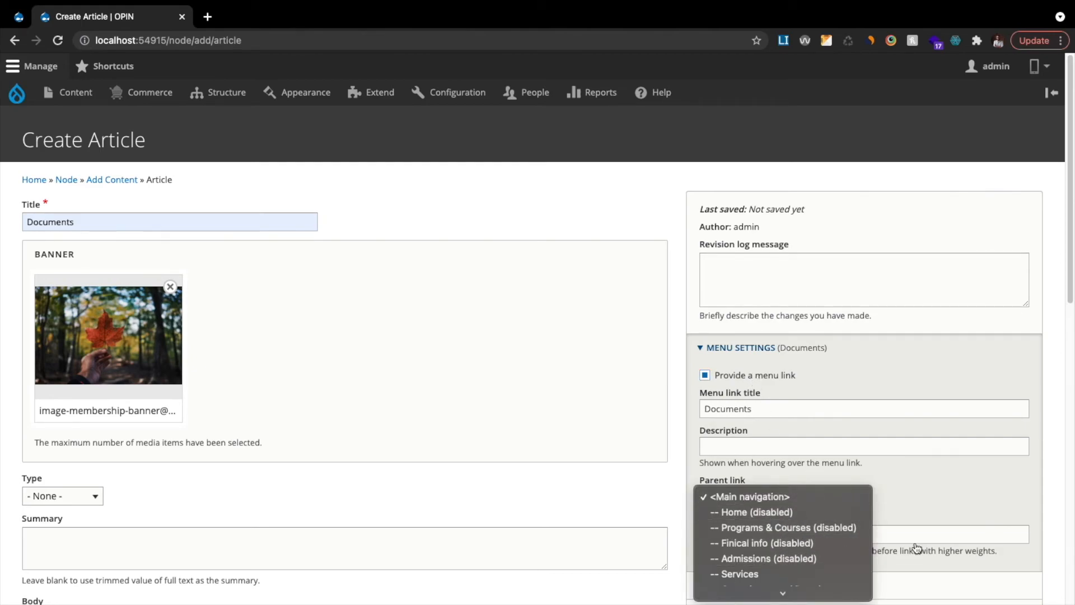
click(705, 375)
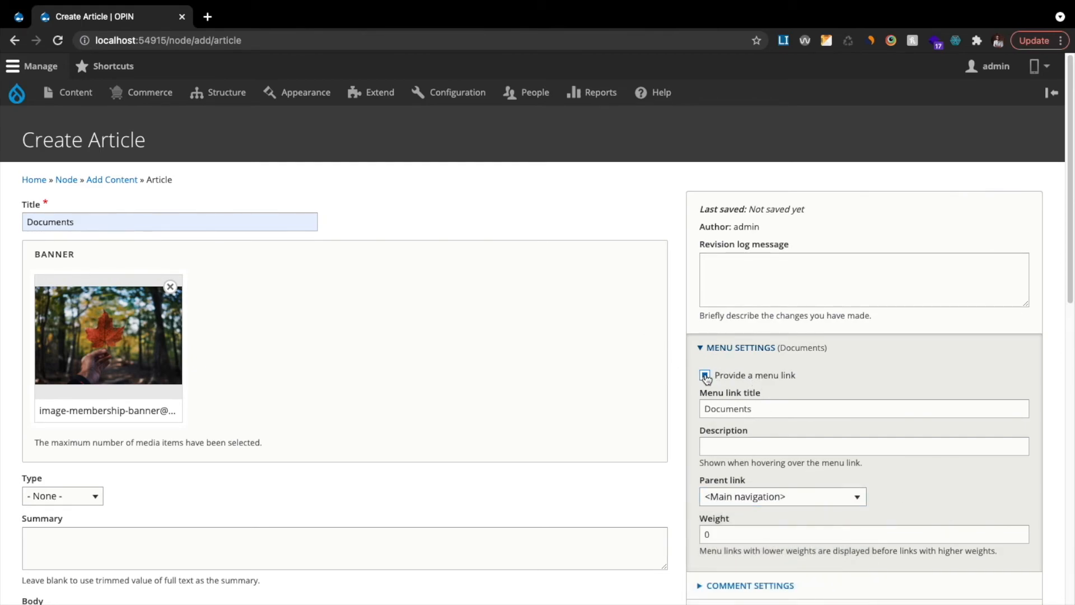
click(704, 375)
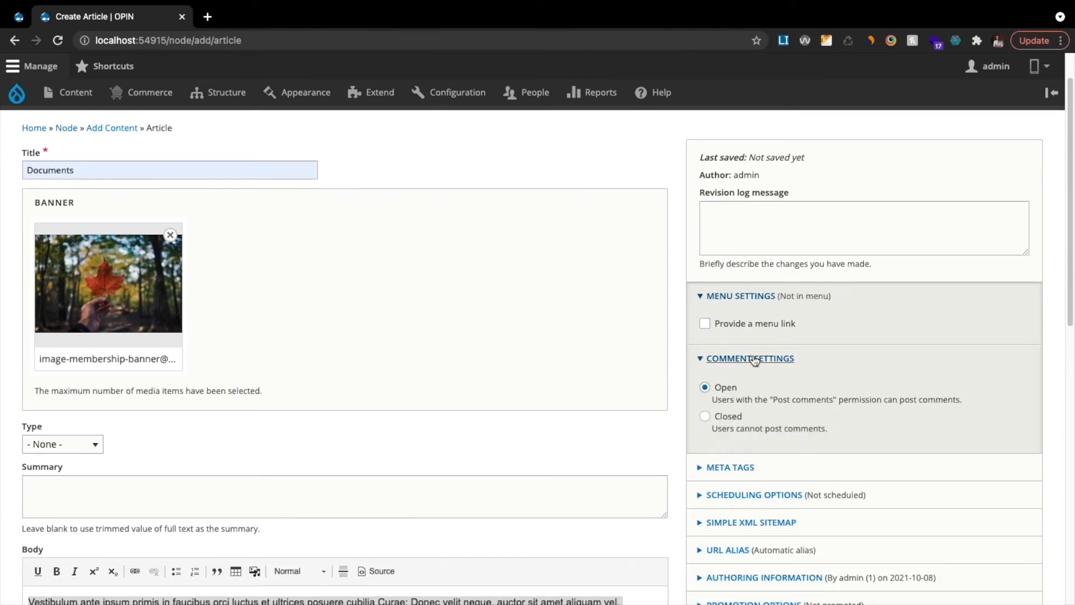
- Collapse Comment Settings and check the default Meta Tags section
click(751, 358)
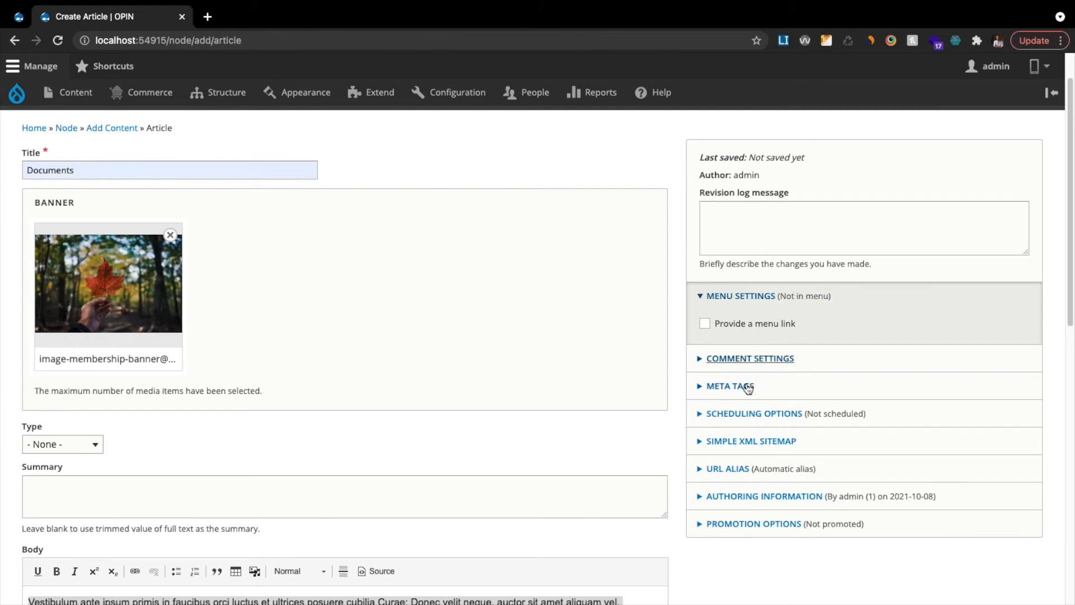
click(730, 385)
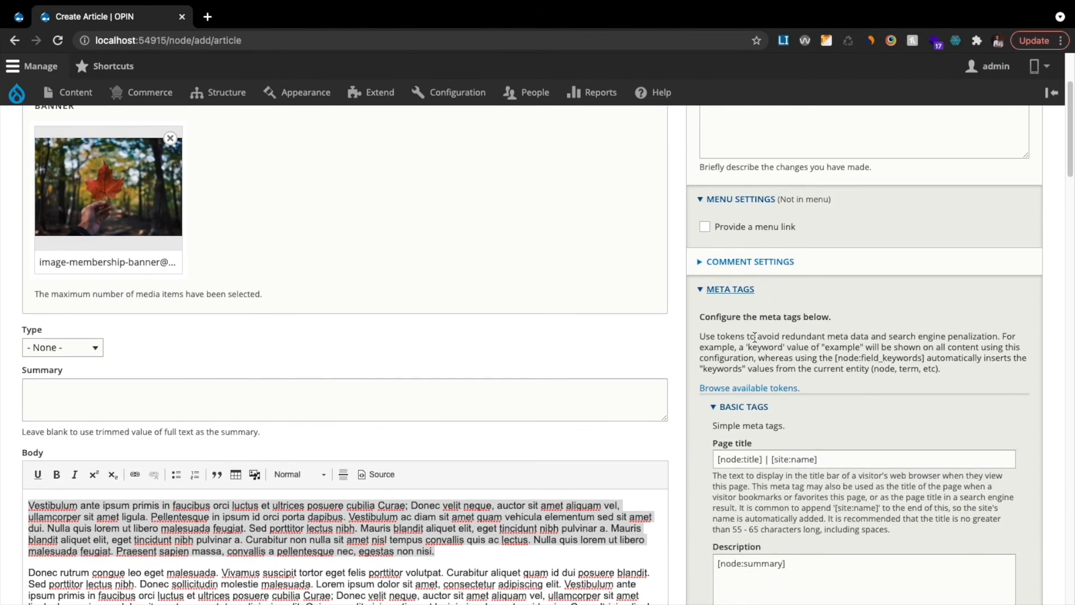
scroll(down, 3)
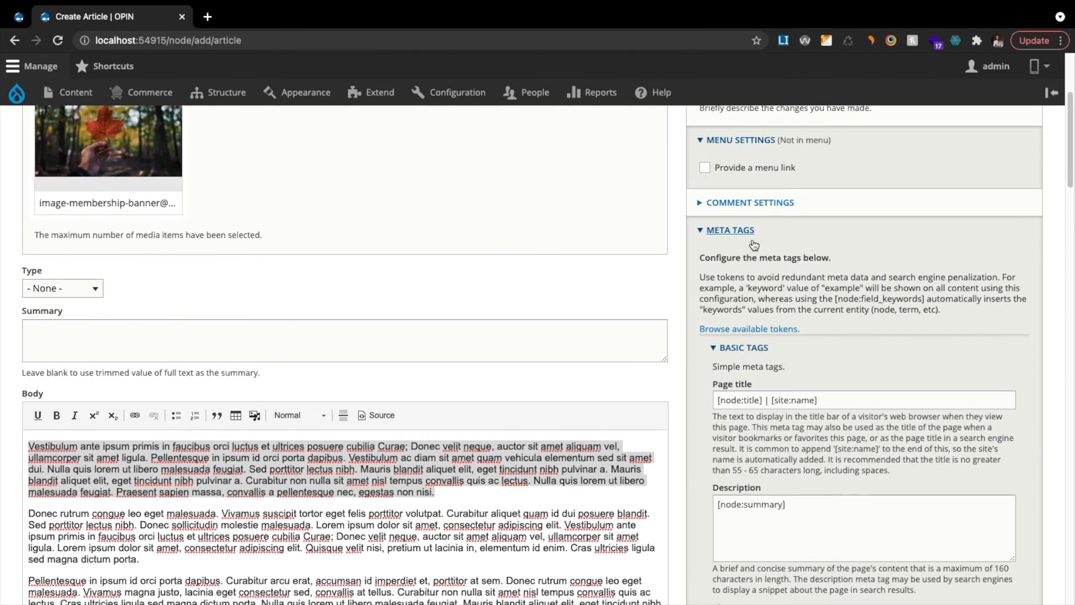
click(730, 230)
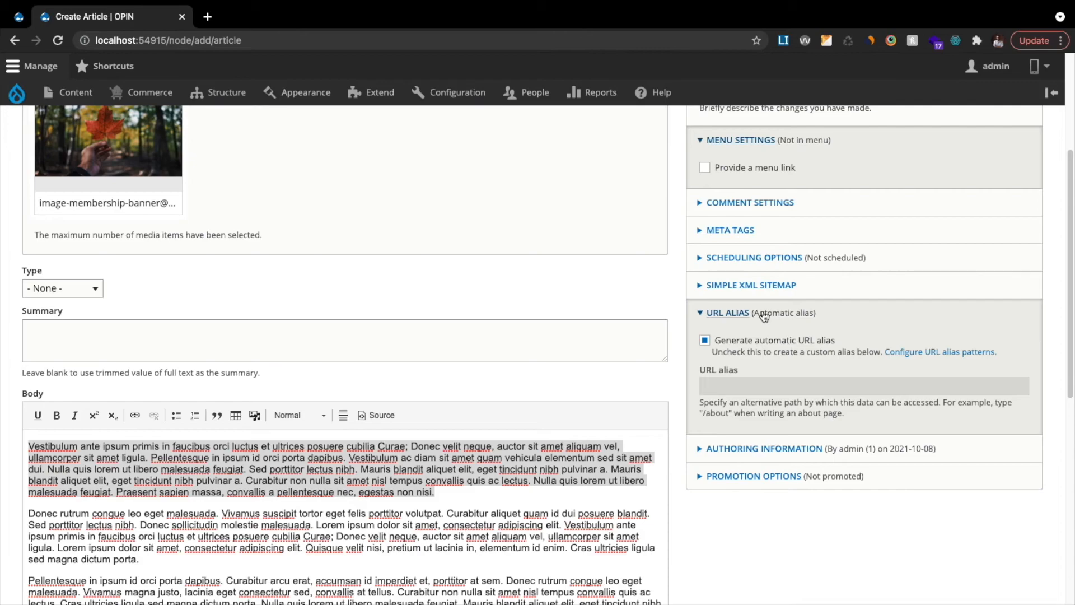
- Keep Generate automatic URL alias ticked and view authoring and promotion options
click(705, 340)
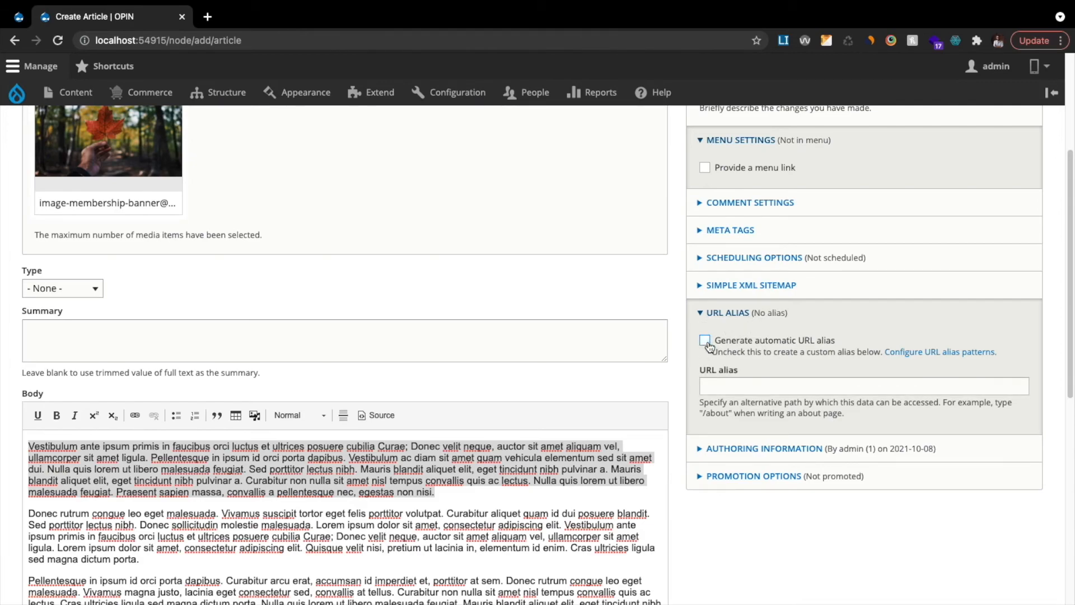
click(705, 341)
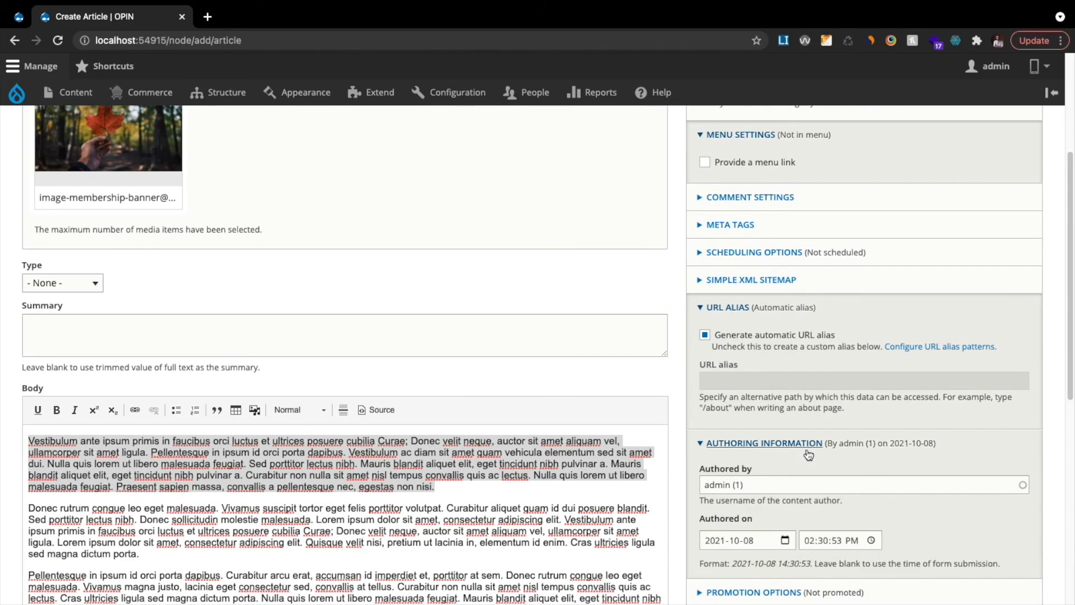
scroll(down, 3)
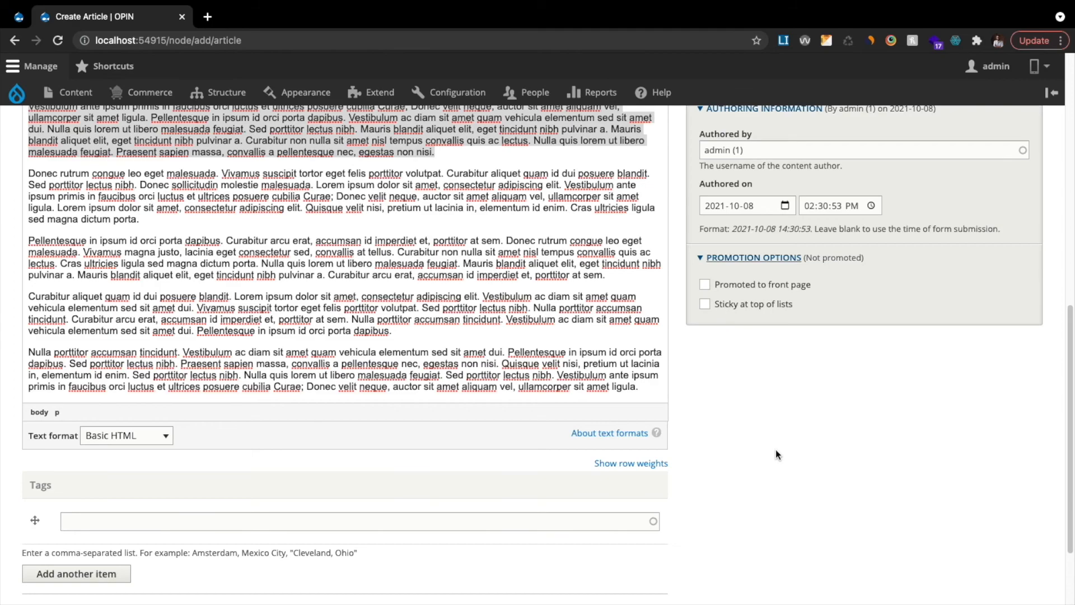
- Save the 'Documents' article with Save as set to Draft
scroll(down, 3)
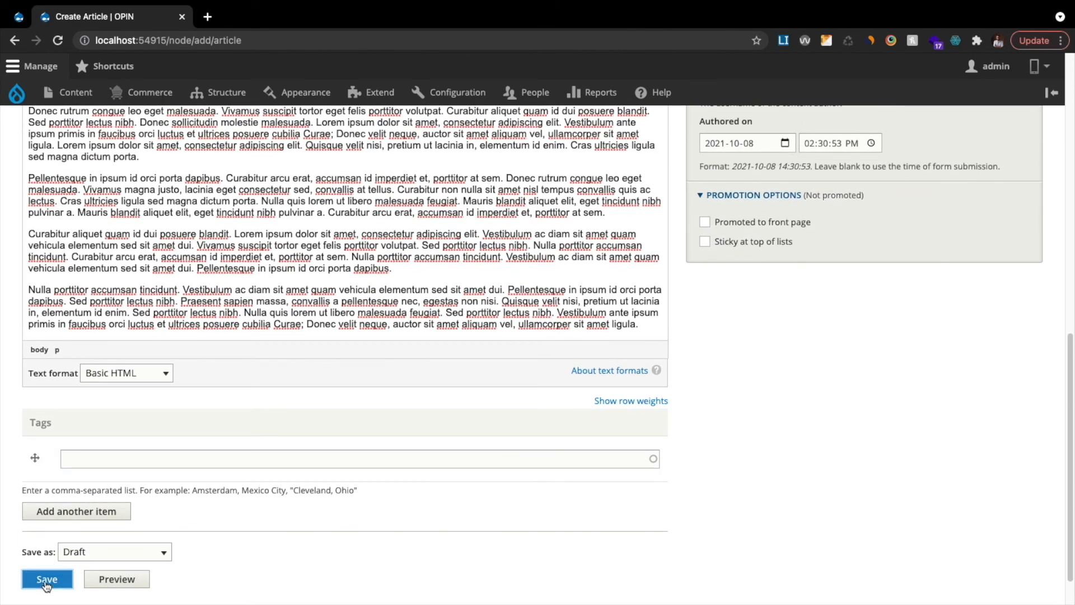
click(46, 578)
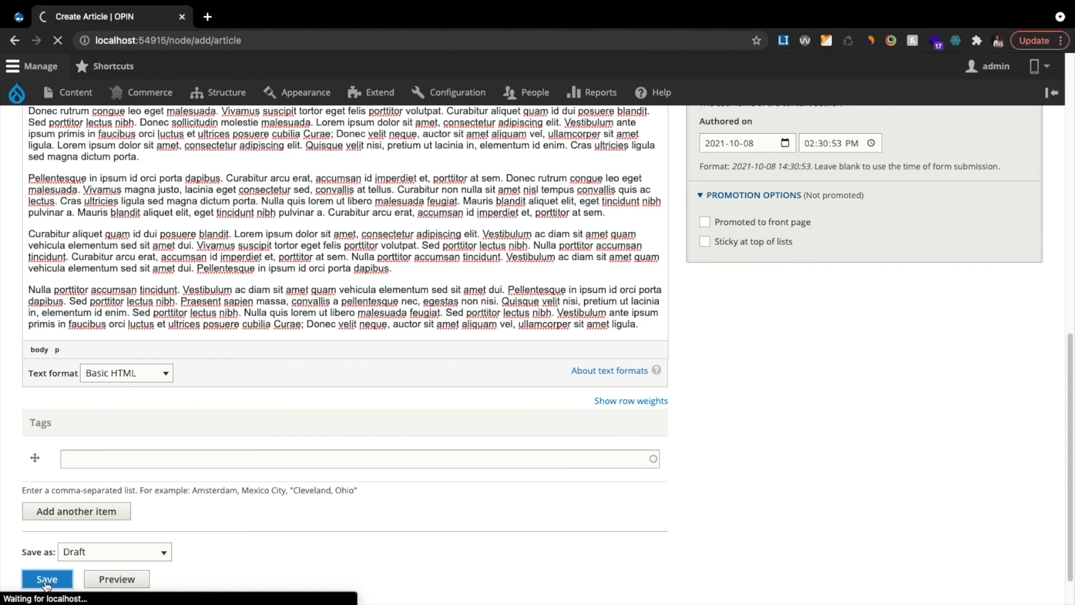
click(46, 578)
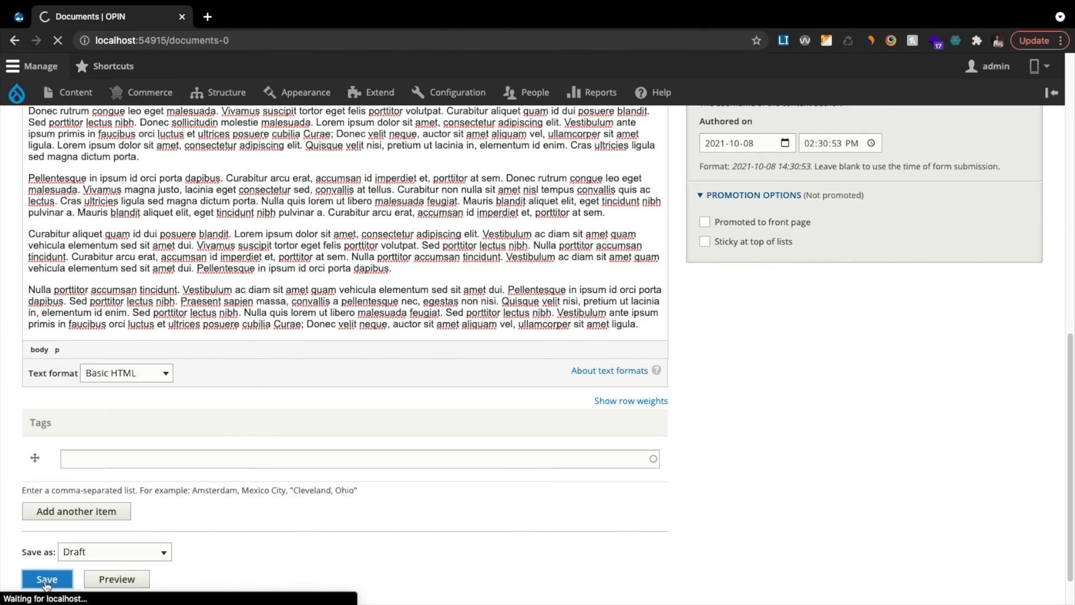
click(47, 579)
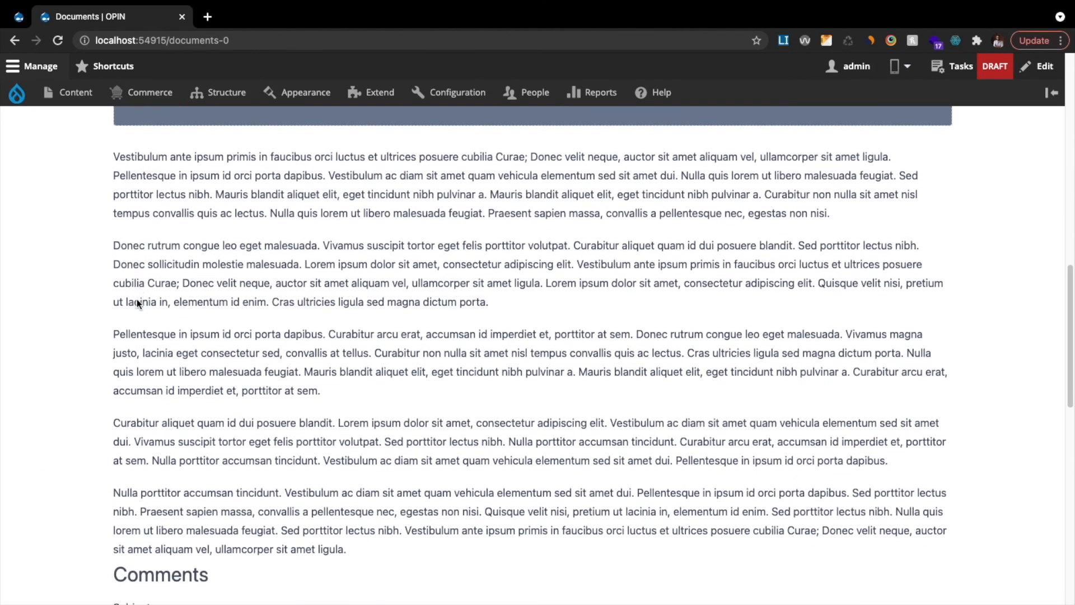
- Change the Documents article's moderation state from Draft to Published and apply it
scroll(down, 3)
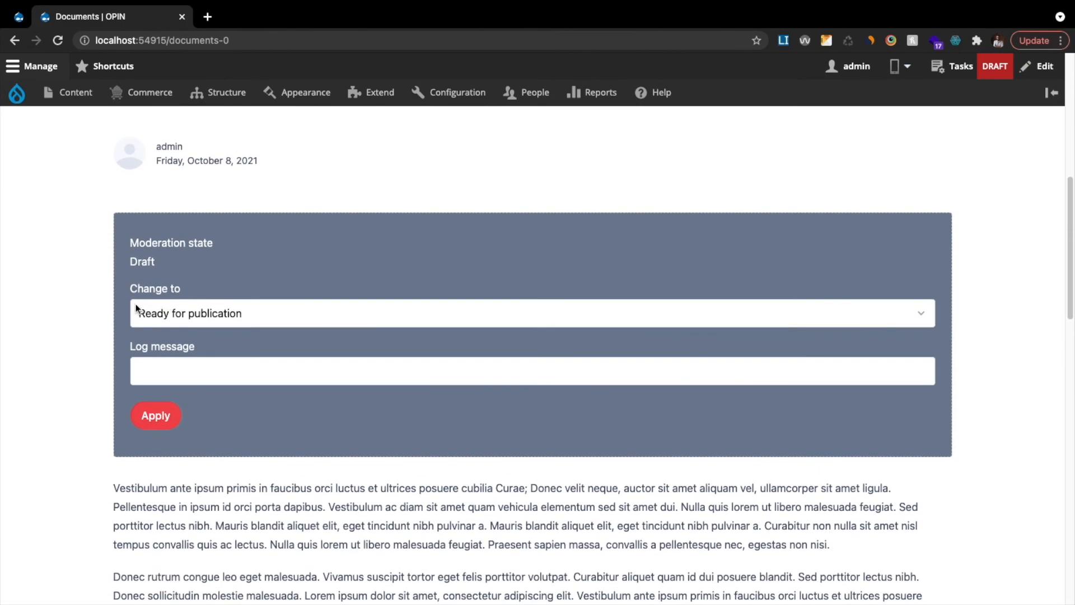
click(531, 313)
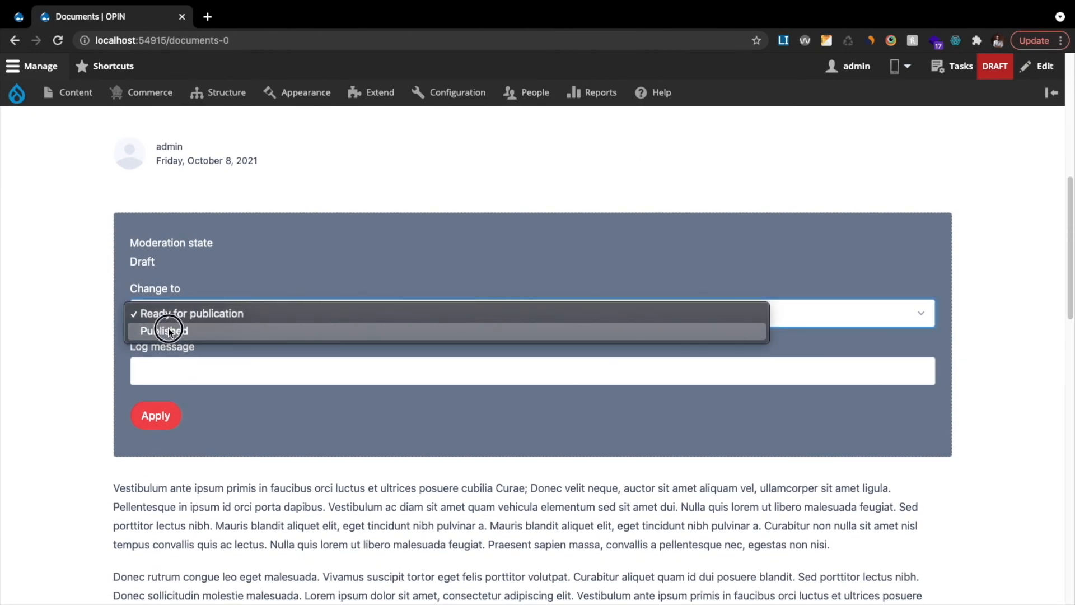
click(162, 331)
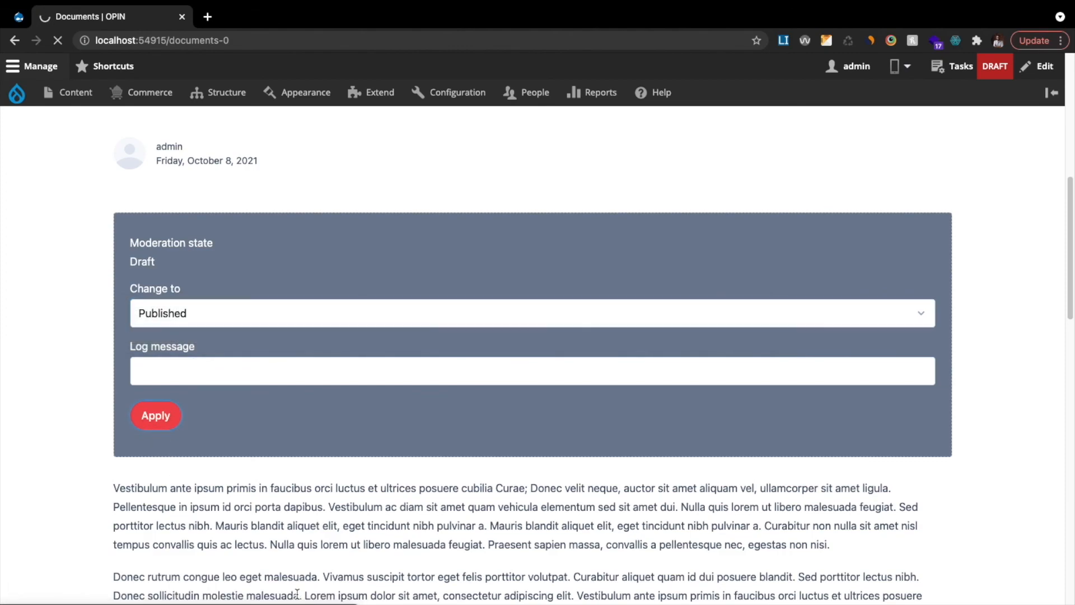
click(155, 416)
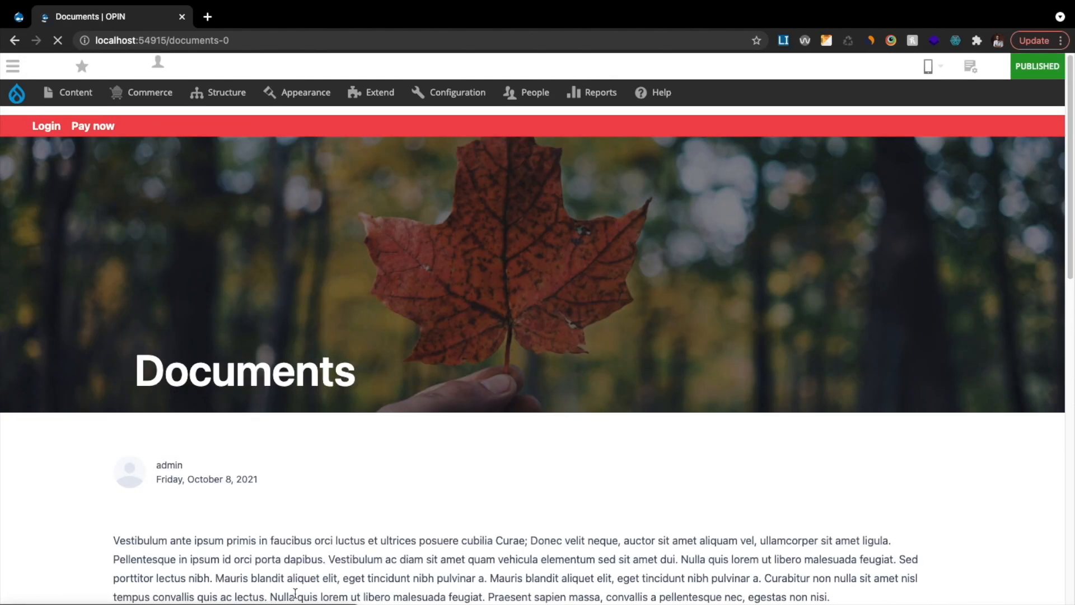